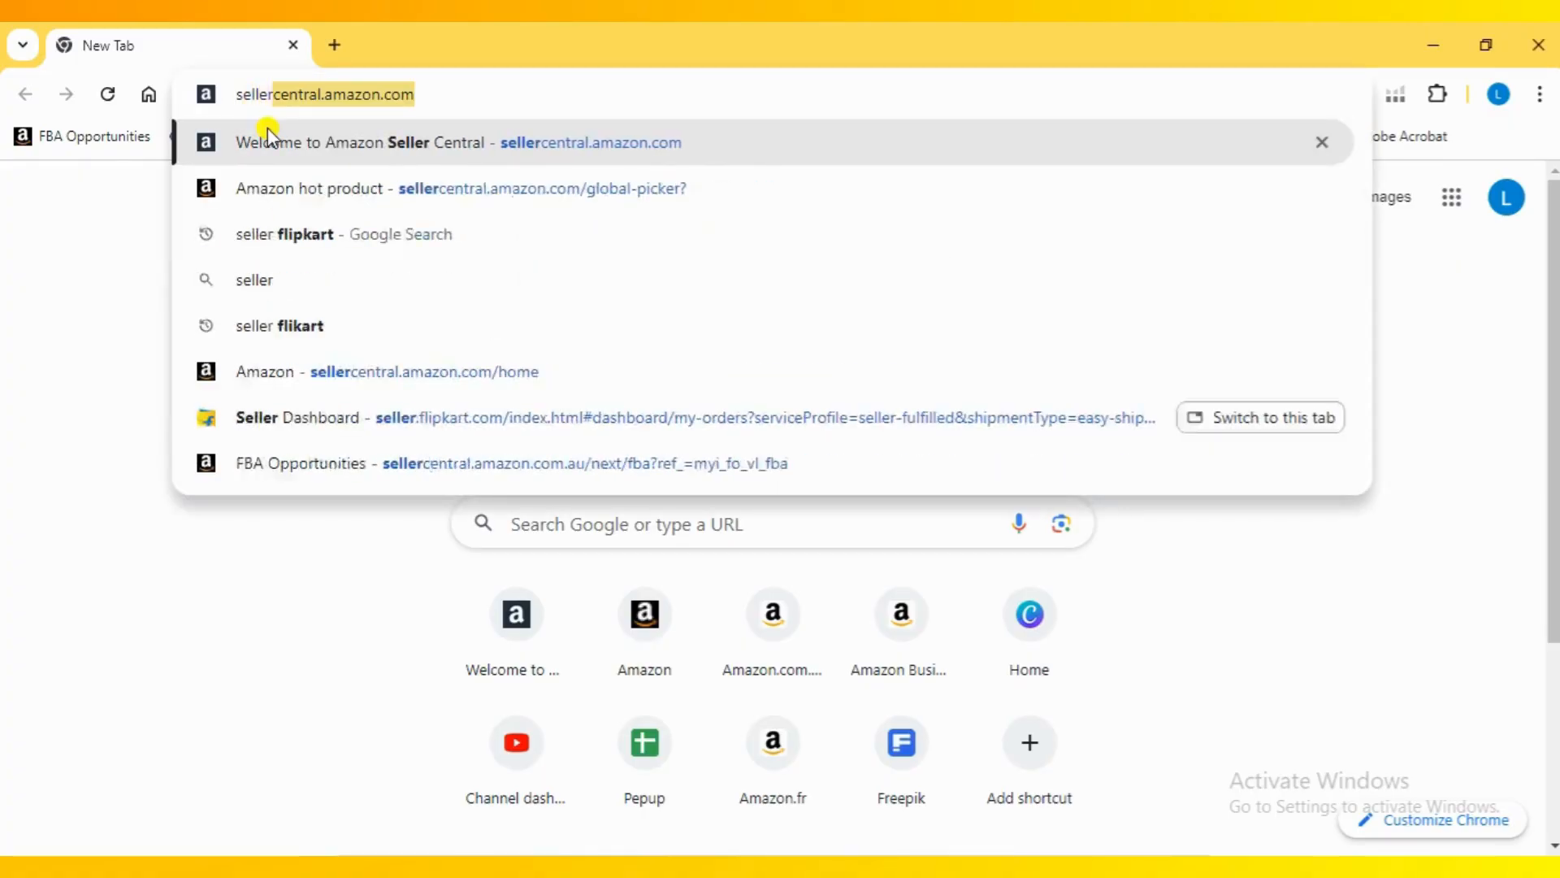
# - Load the Seller Central home dashboard from the address bar suggestion
pyautogui.click(425, 370)
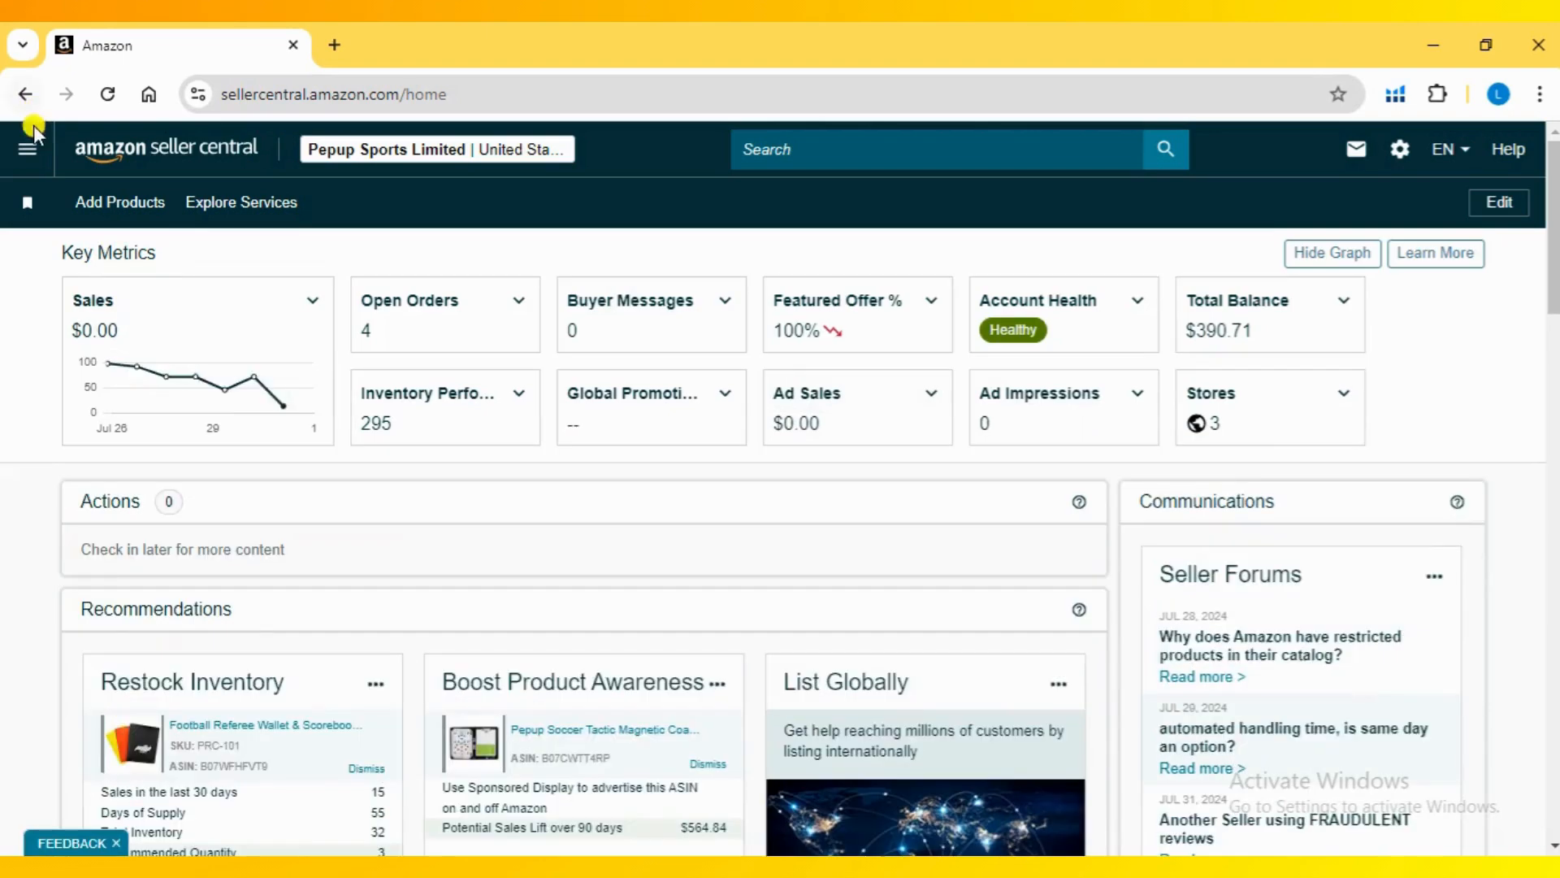
pyautogui.moveTo(1331, 222)
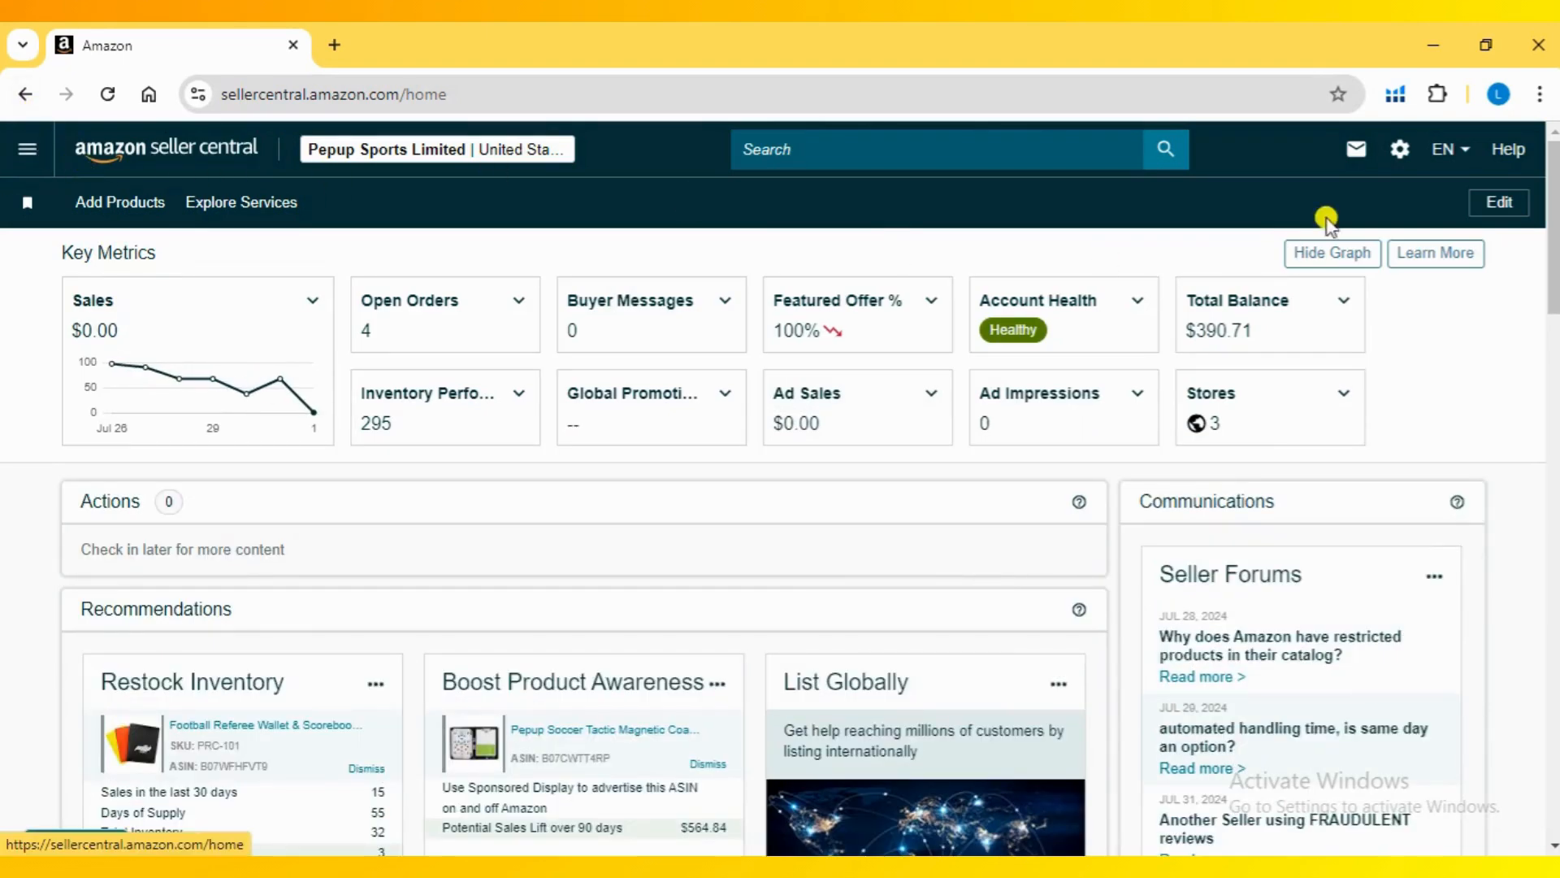
# - Go to Fulfillment by Amazon from the gear Settings menu
pyautogui.click(1400, 150)
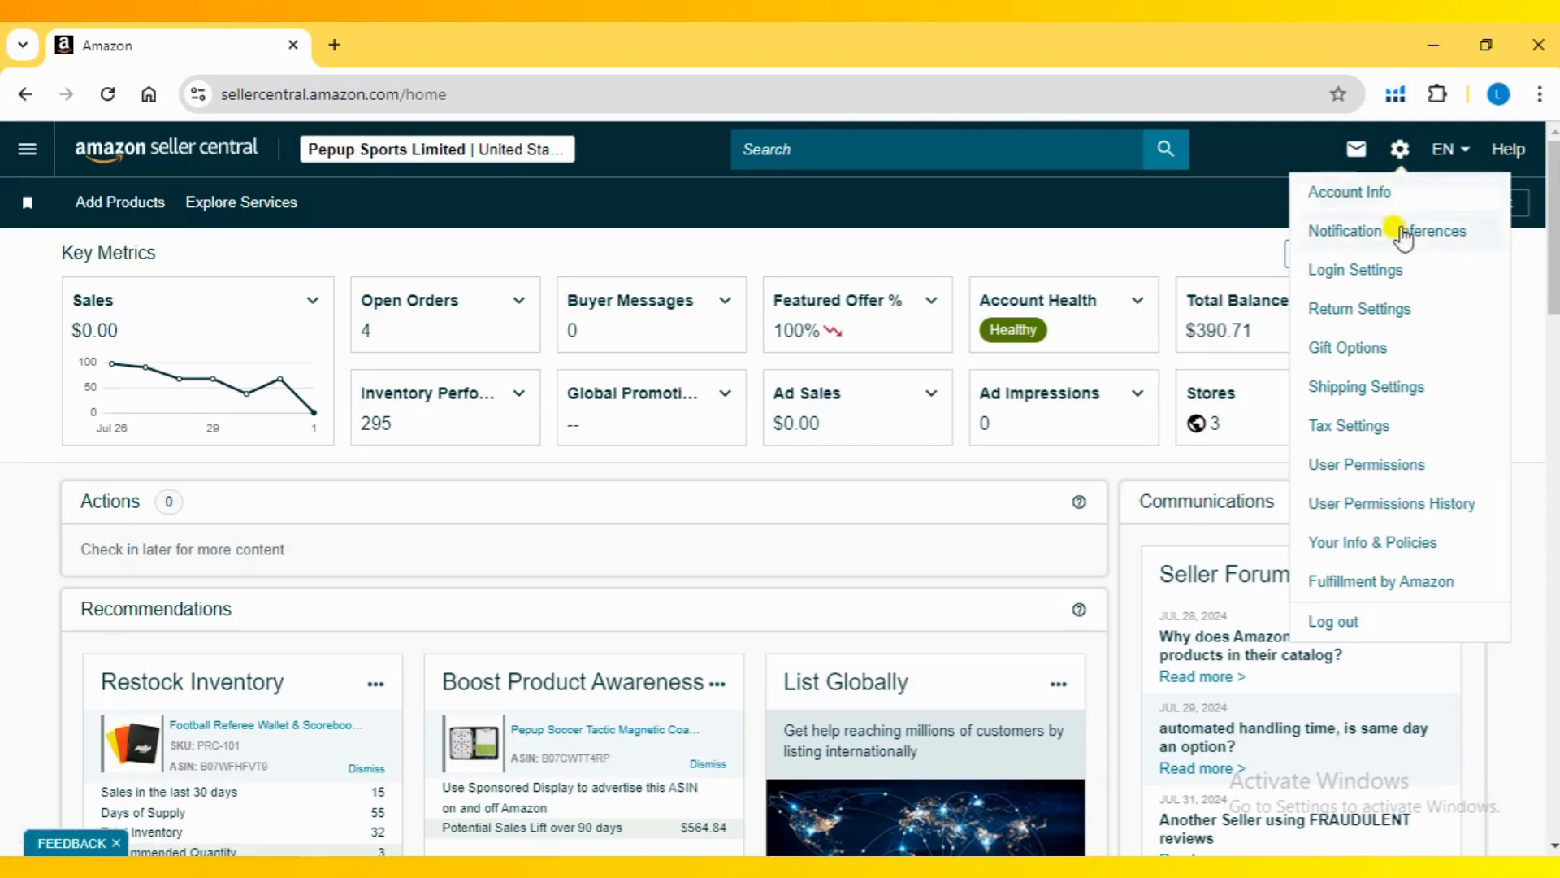
pyautogui.moveTo(1382, 582)
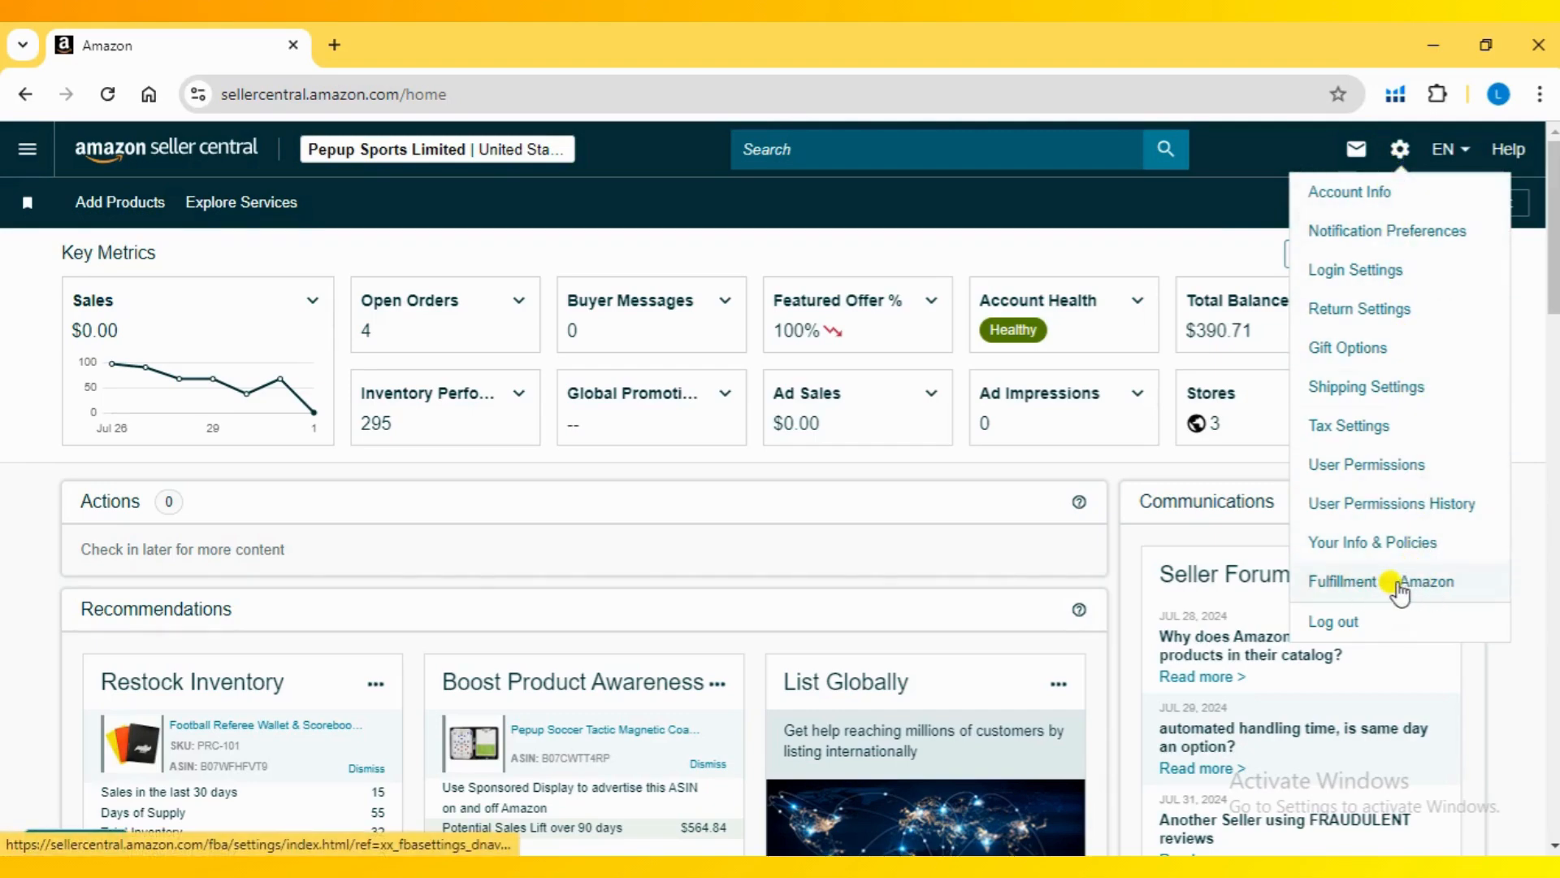
pyautogui.click(1382, 582)
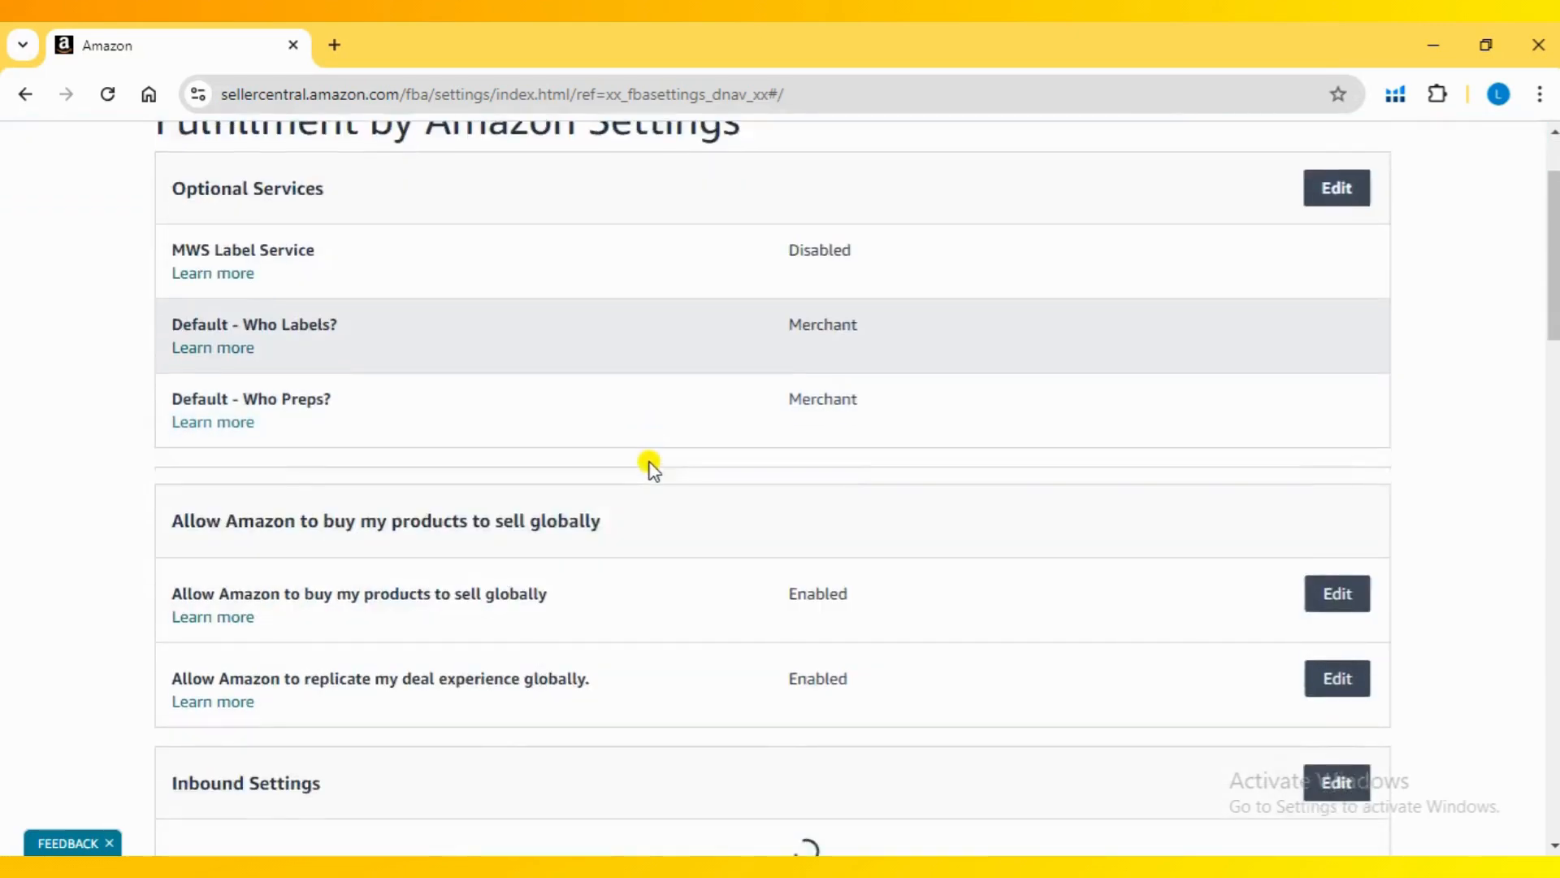
pyautogui.scroll(-3)
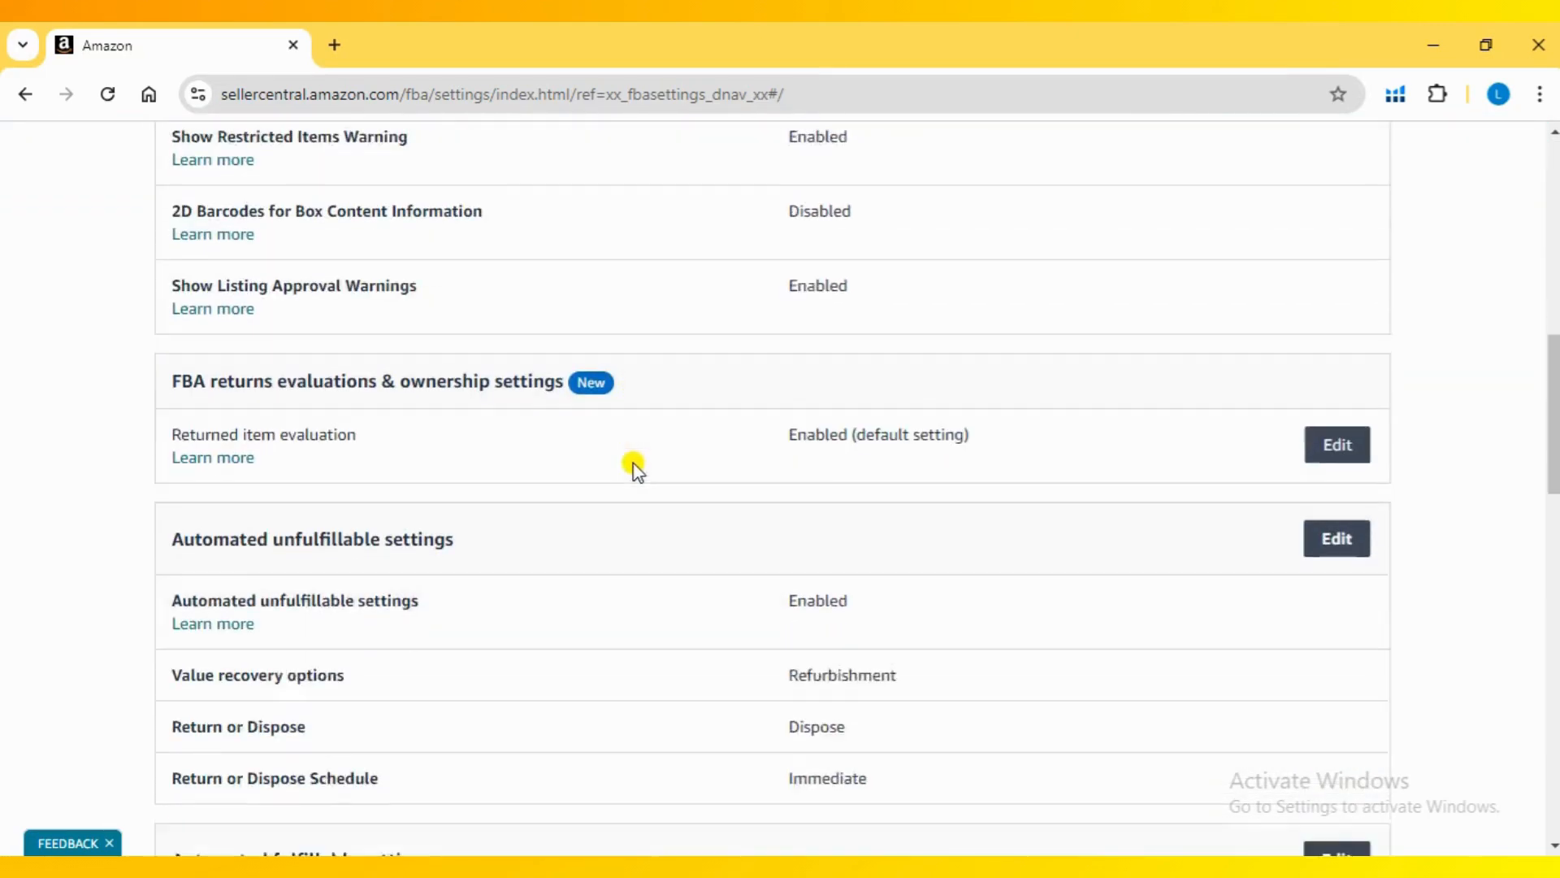
pyautogui.scroll(-3)
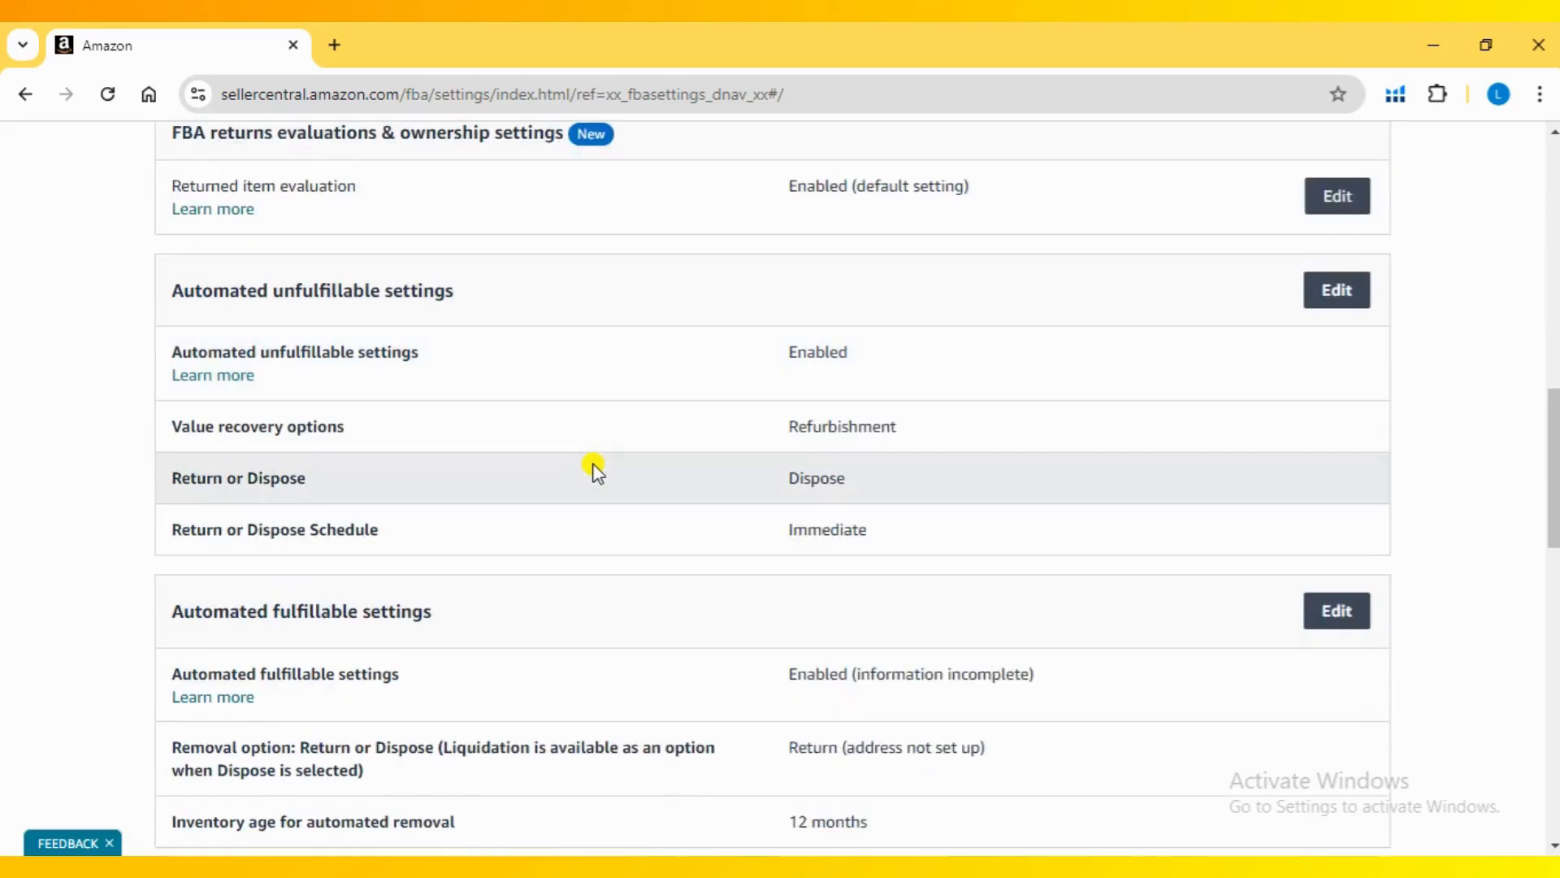
pyautogui.scroll(3)
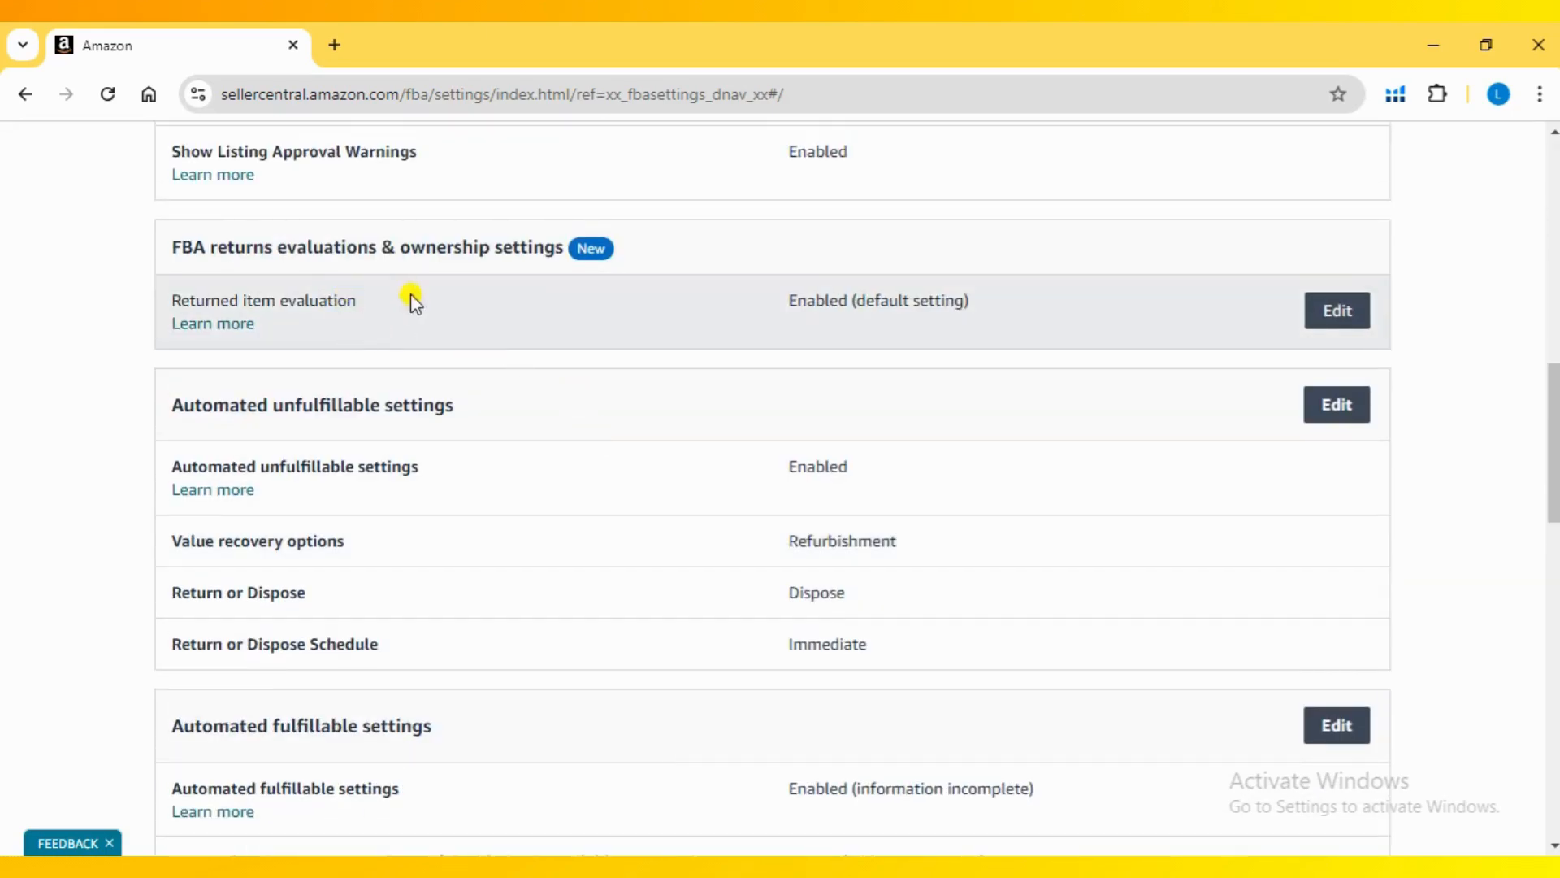
pyautogui.moveTo(184, 239)
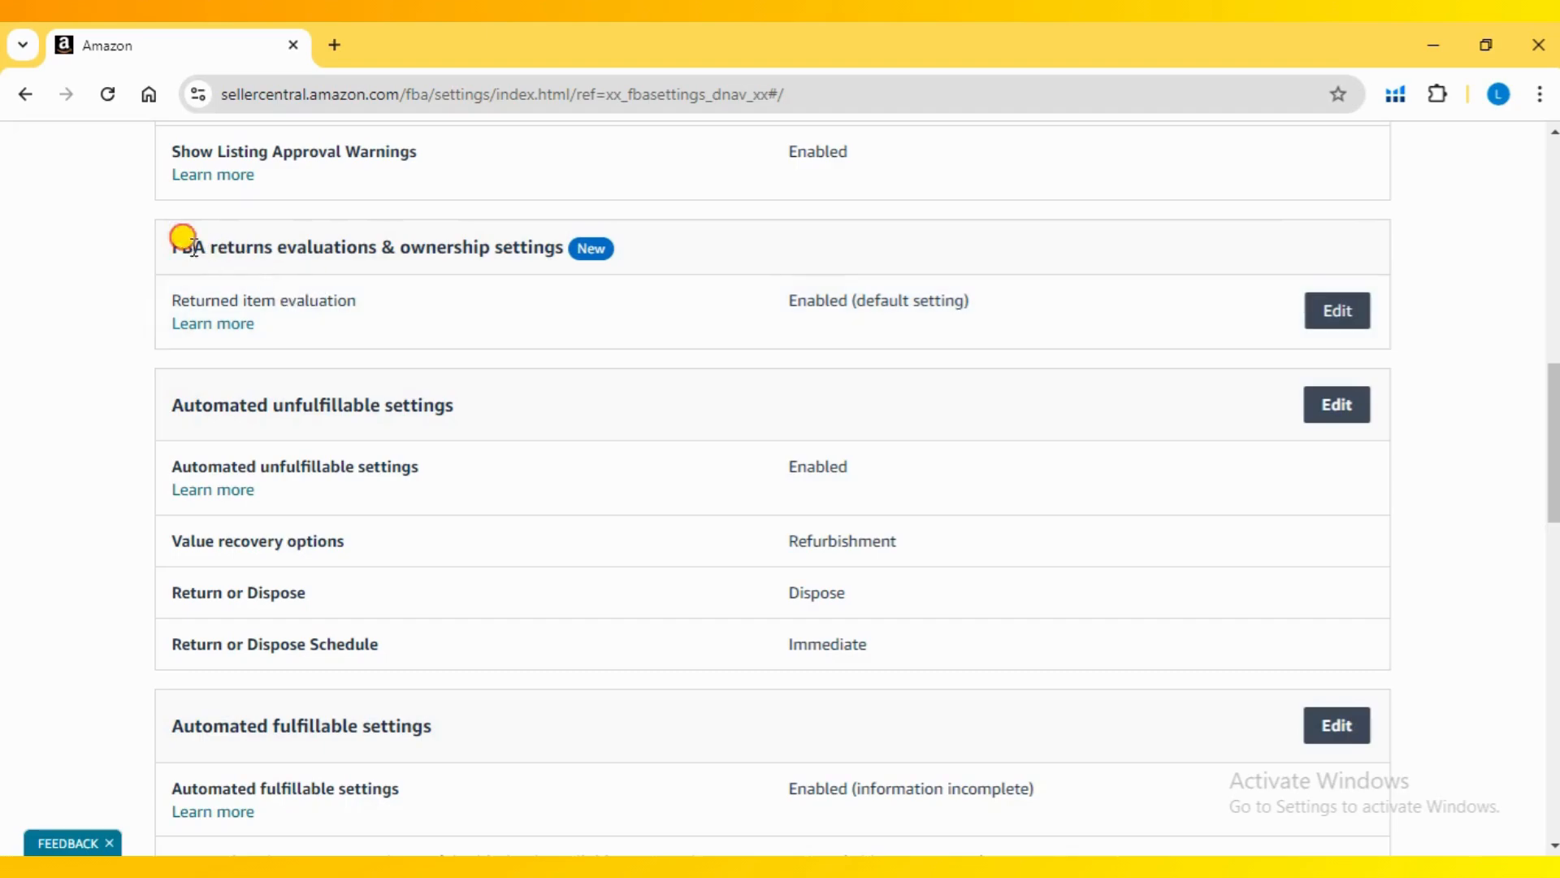
pyautogui.moveTo(283, 374)
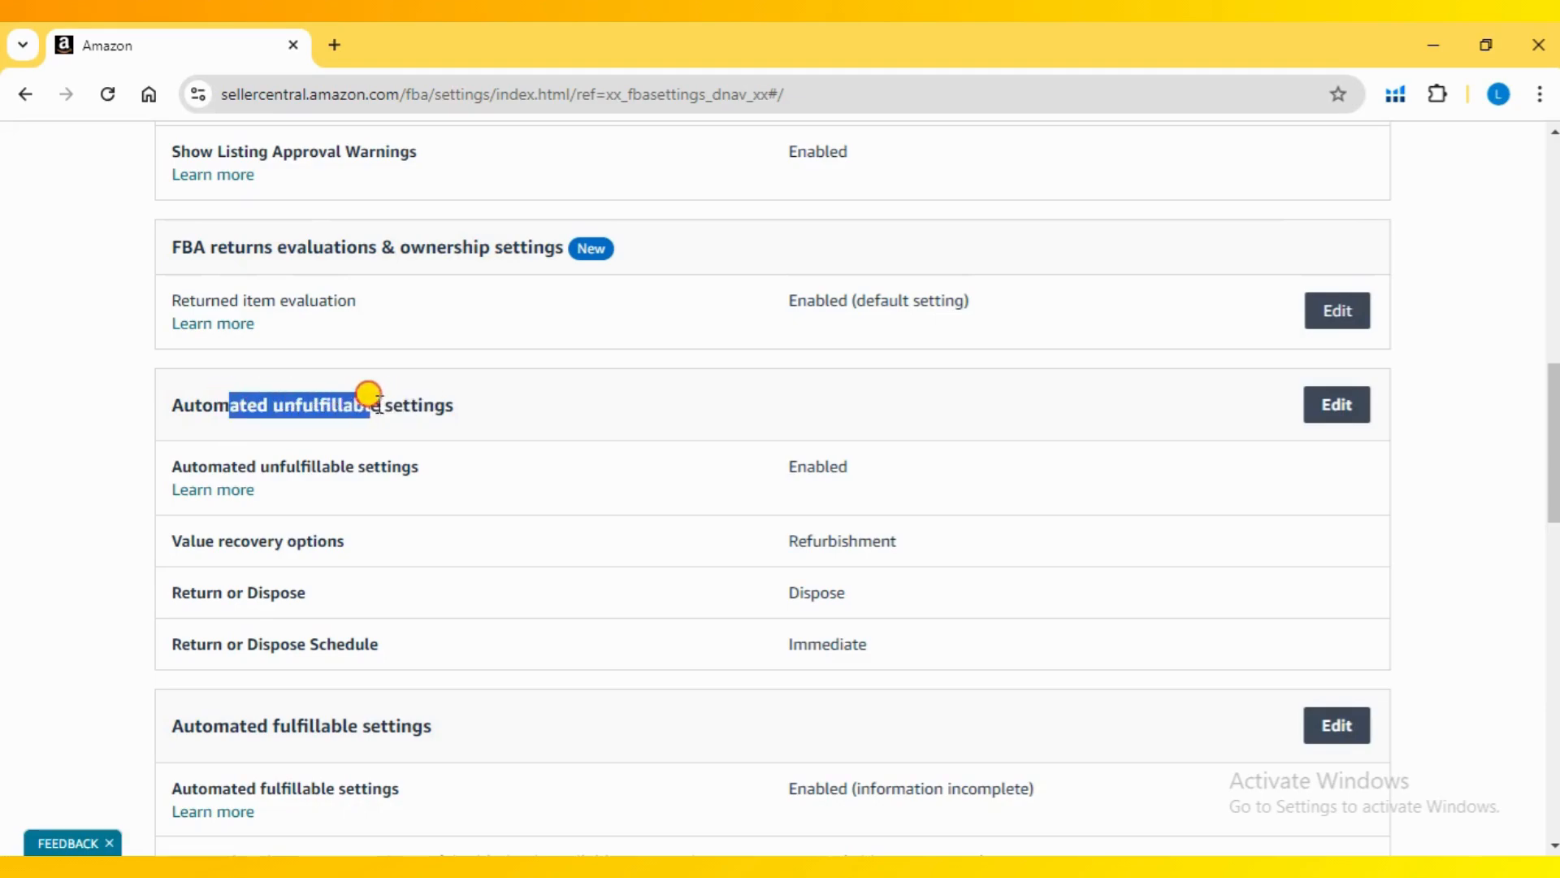
pyautogui.moveTo(278, 606)
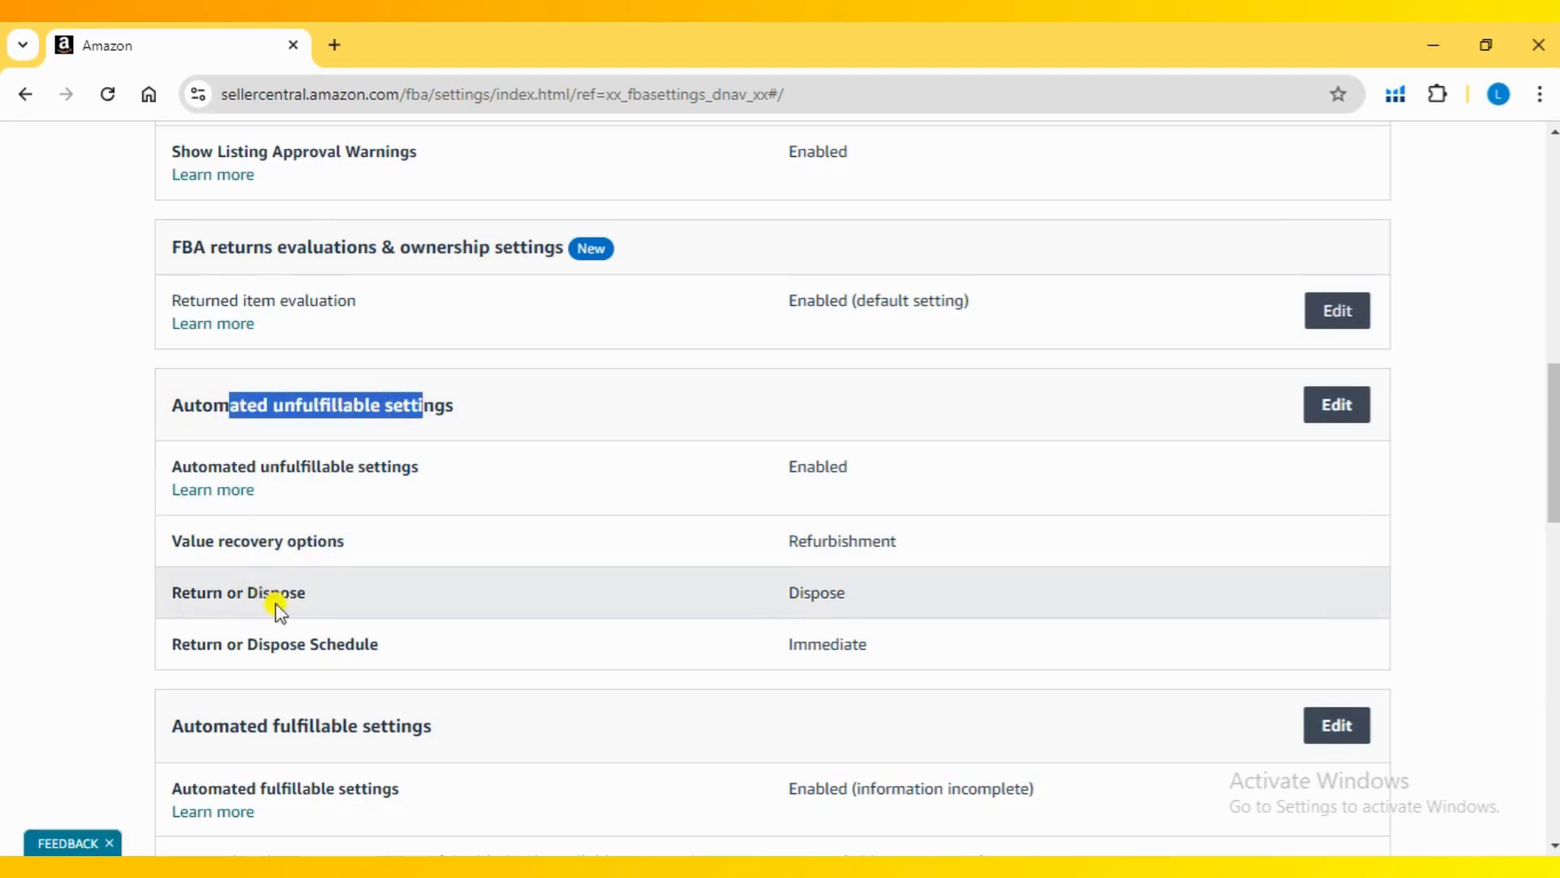
pyautogui.doubleClick(219, 592)
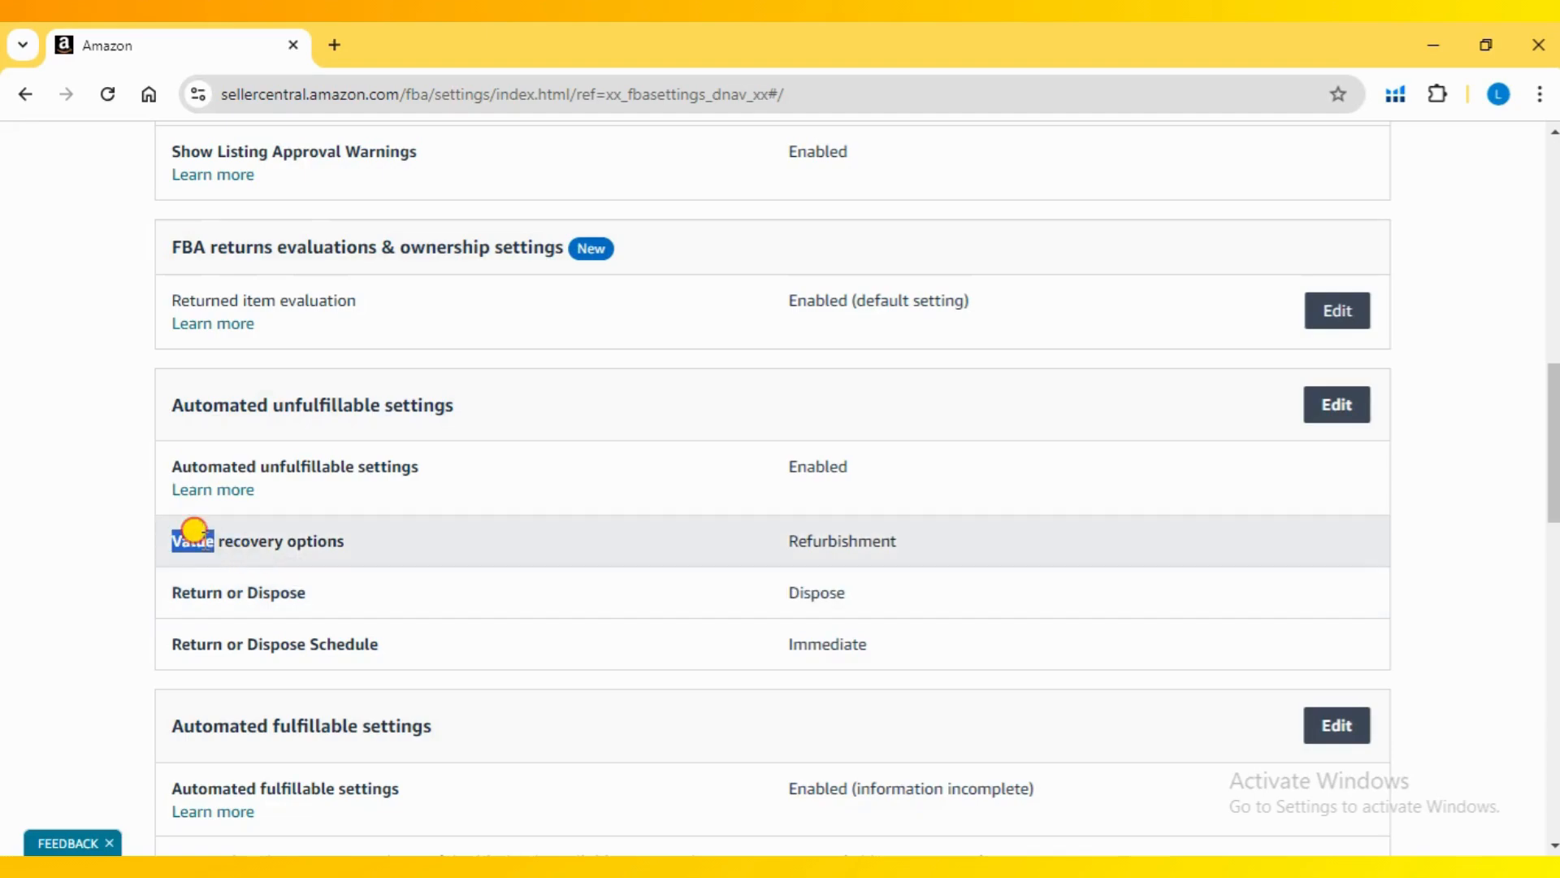
pyautogui.moveTo(784, 535)
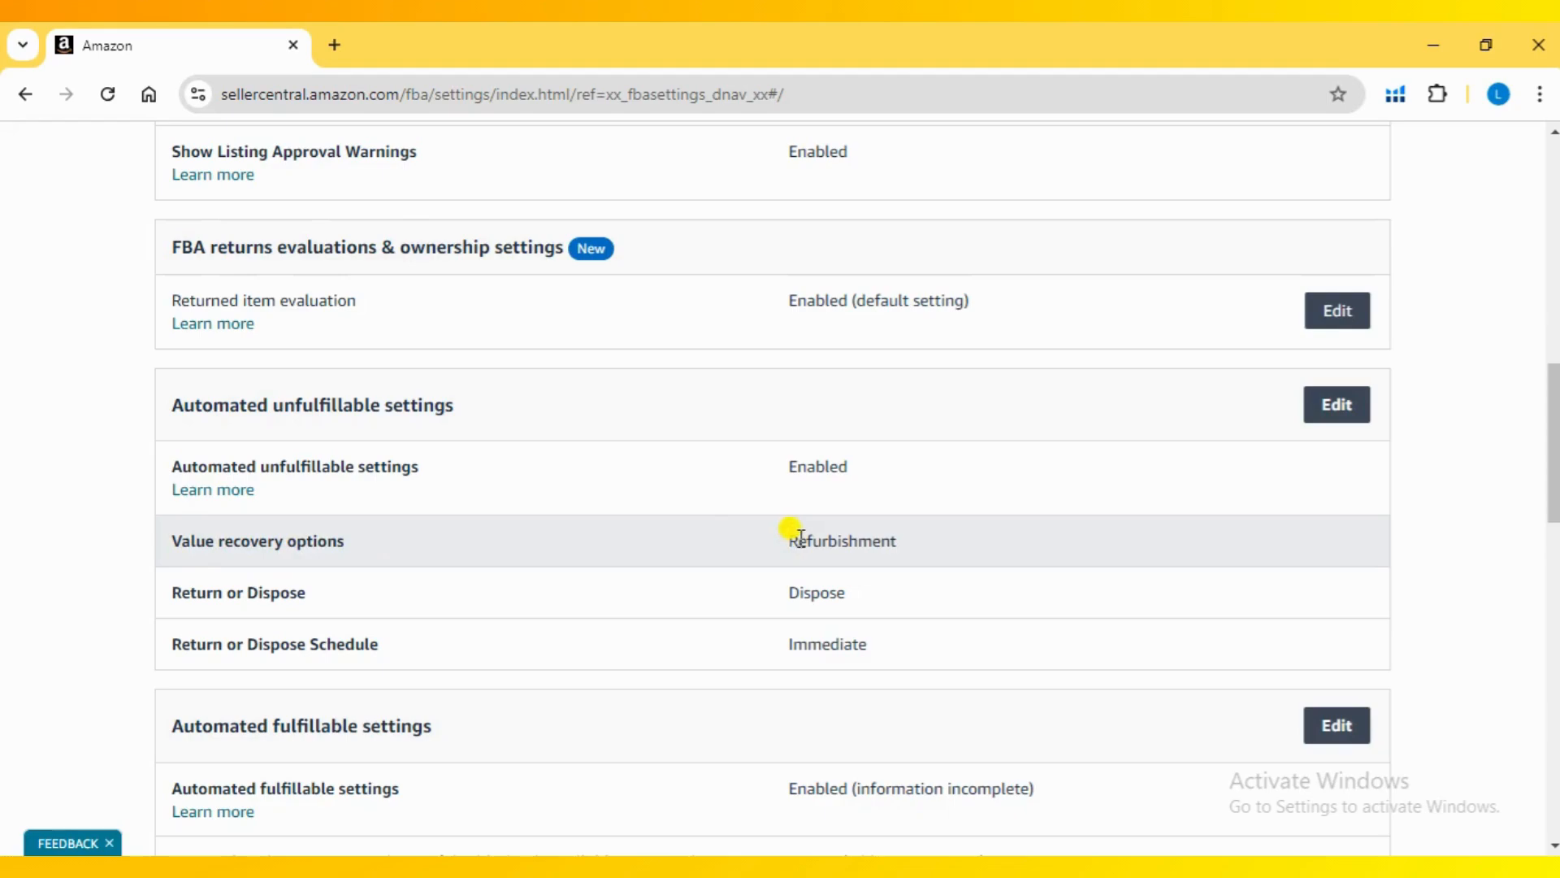
pyautogui.doubleClick(840, 539)
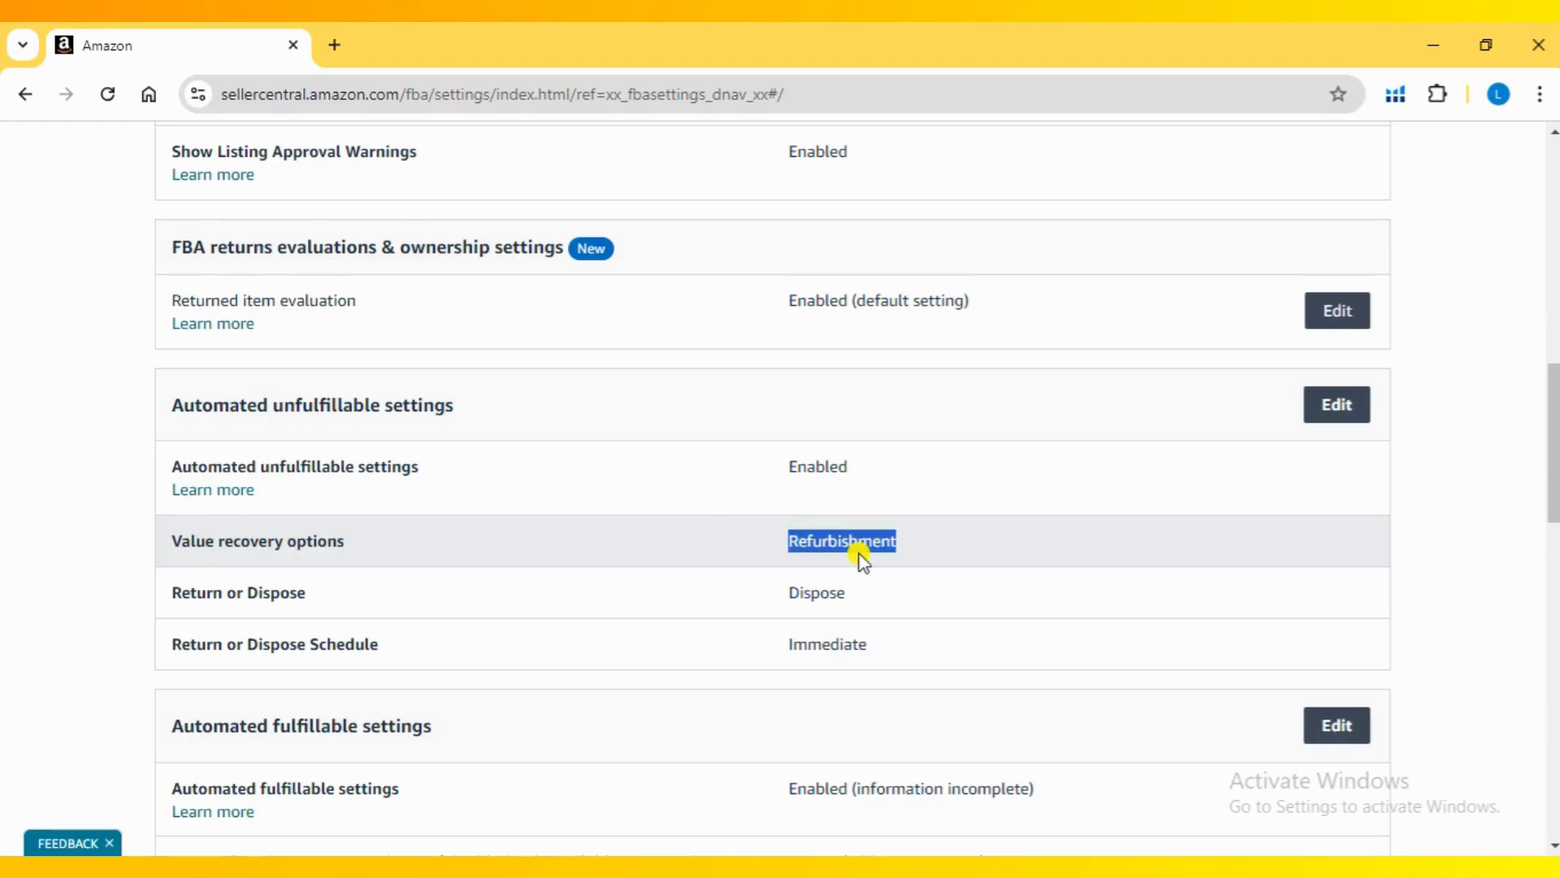
pyautogui.moveTo(317, 637)
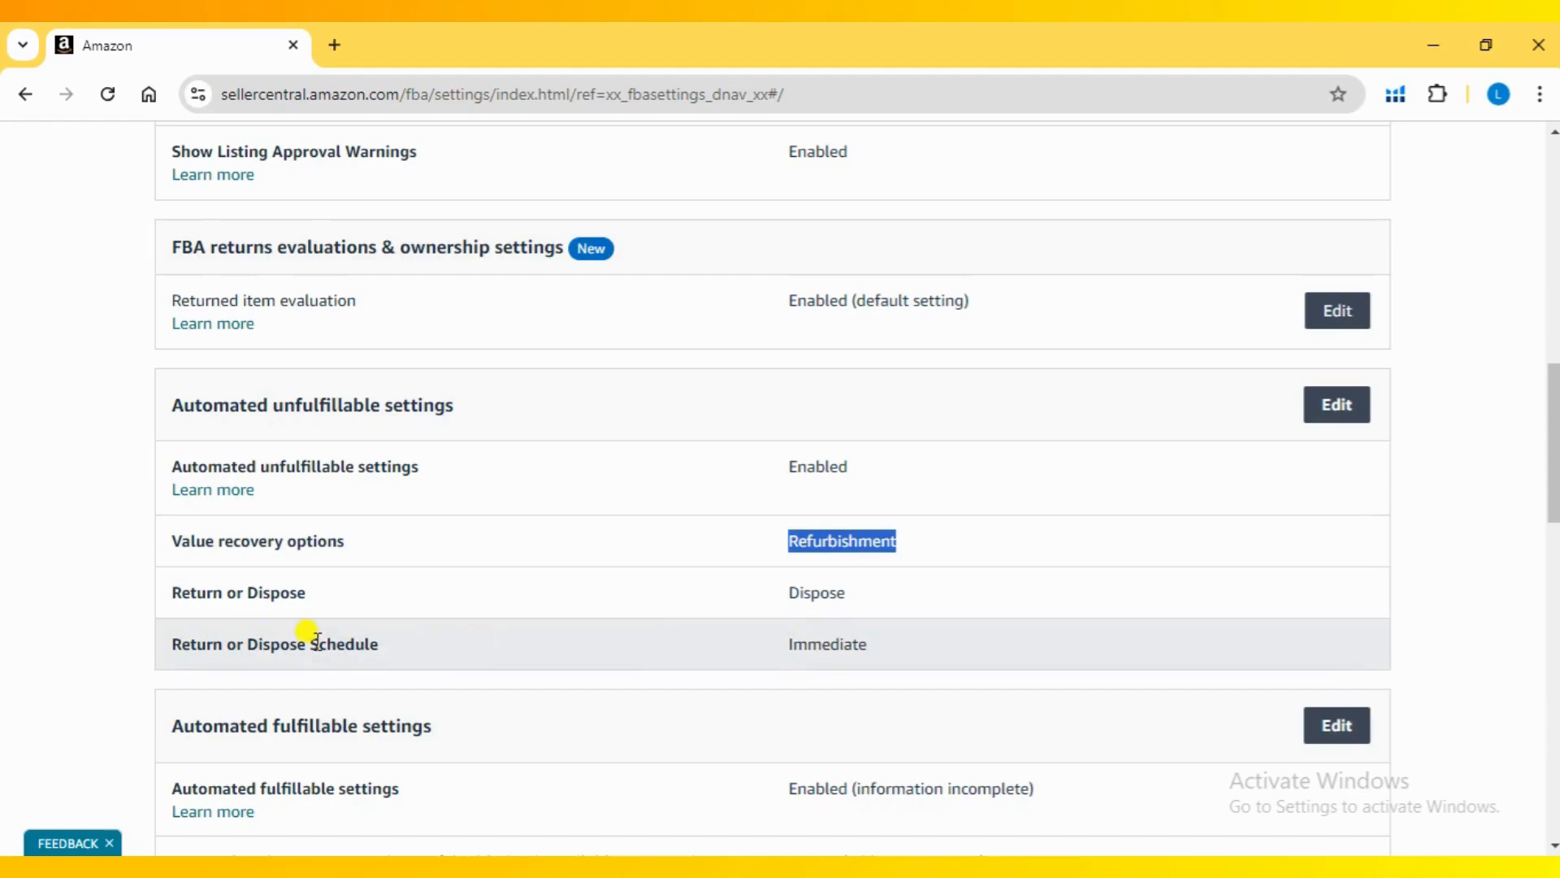
pyautogui.doubleClick(274, 644)
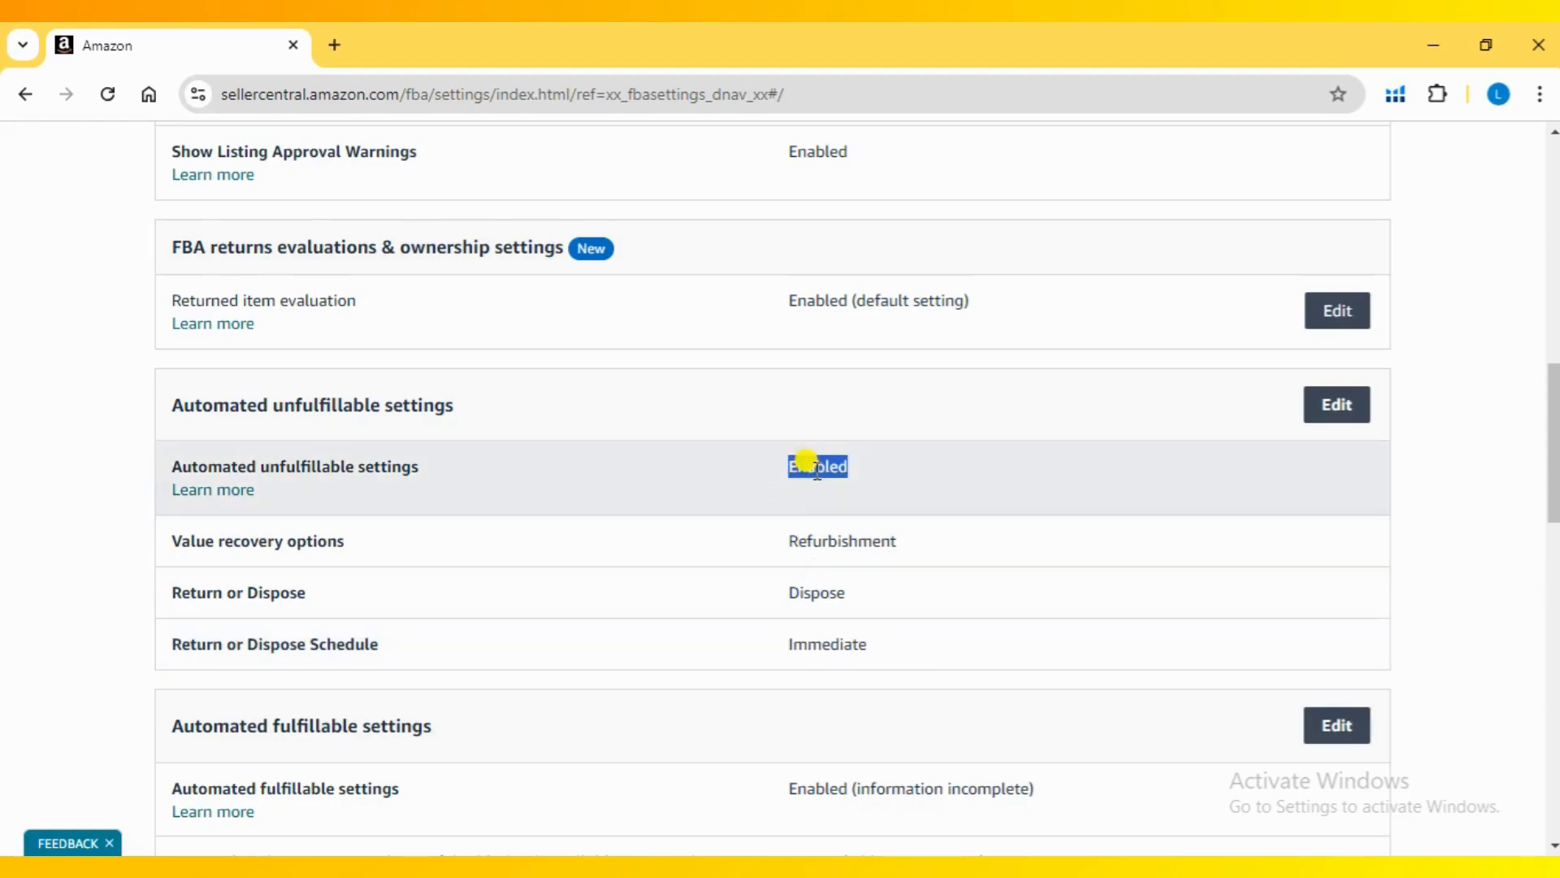
pyautogui.moveTo(1336, 404)
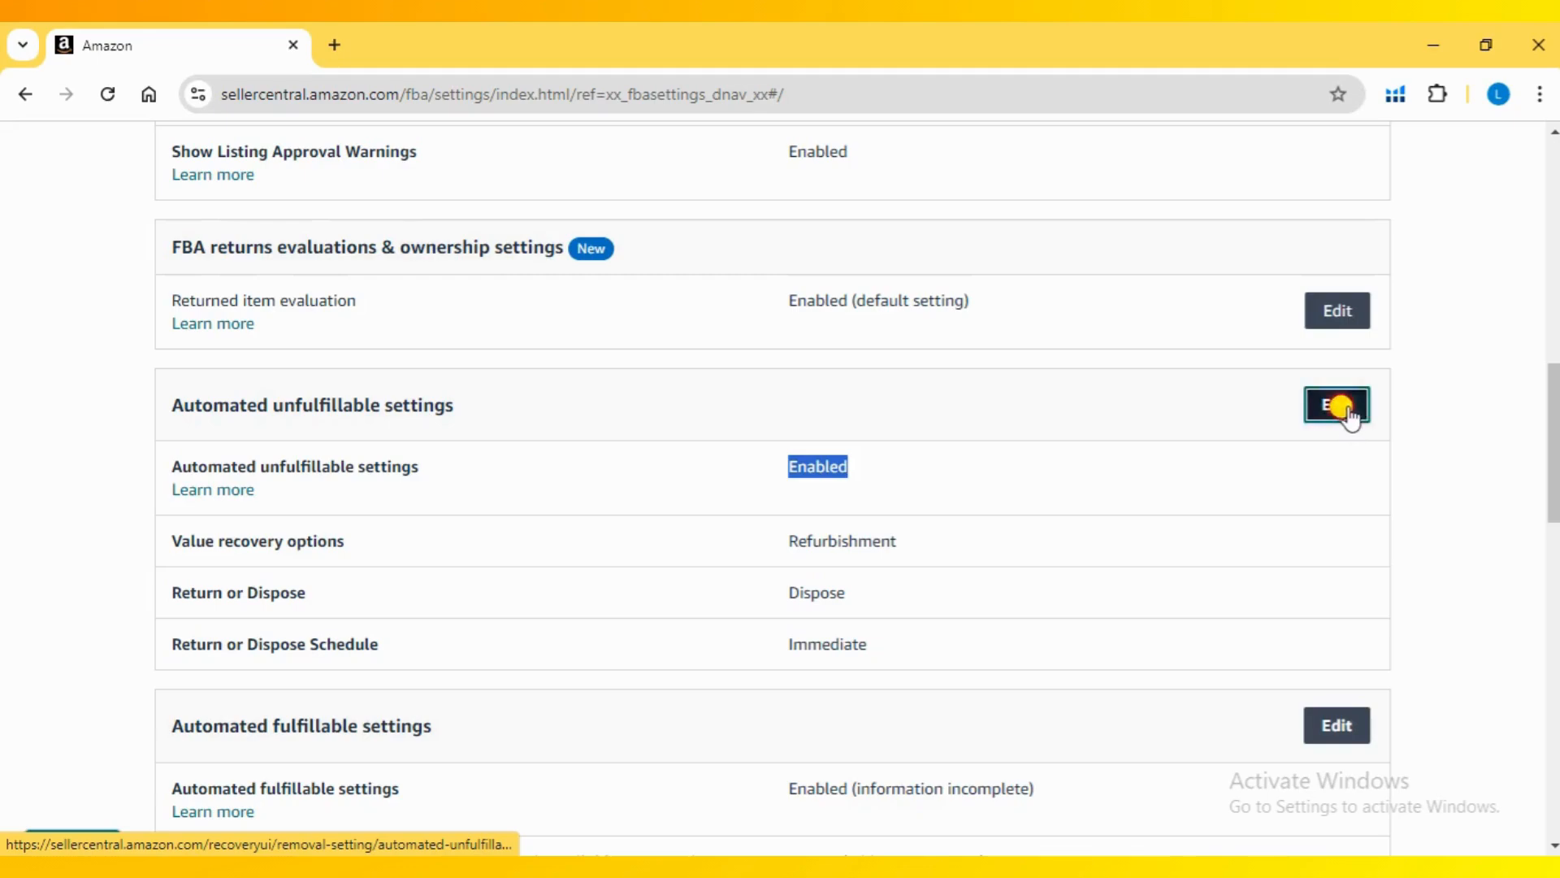
# - Edit the Automated unfulfillable settings section
pyautogui.click(1336, 405)
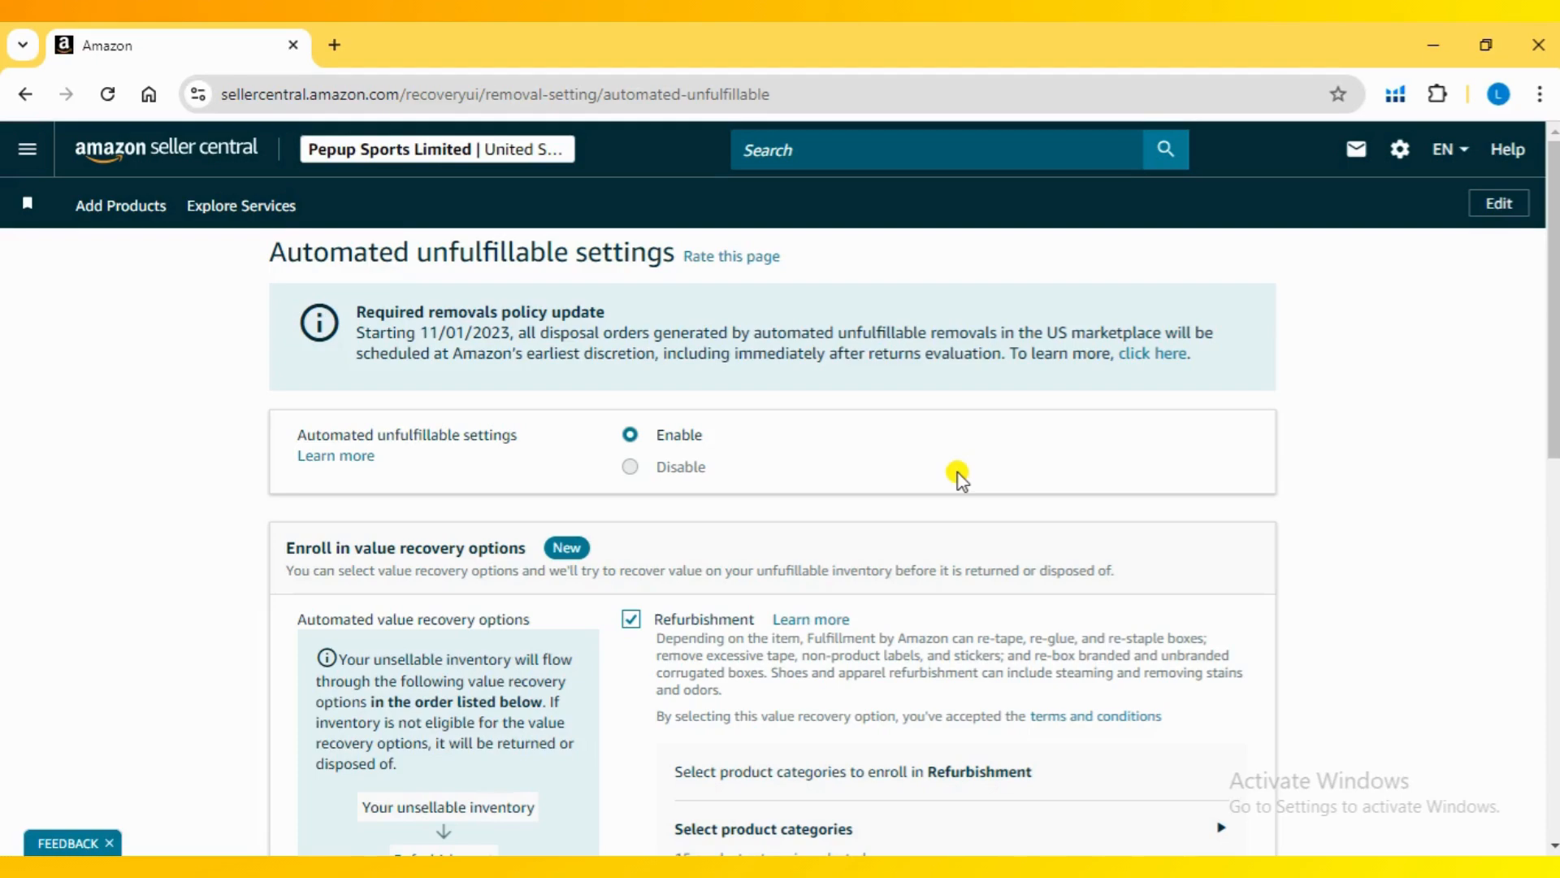
pyautogui.moveTo(446, 455)
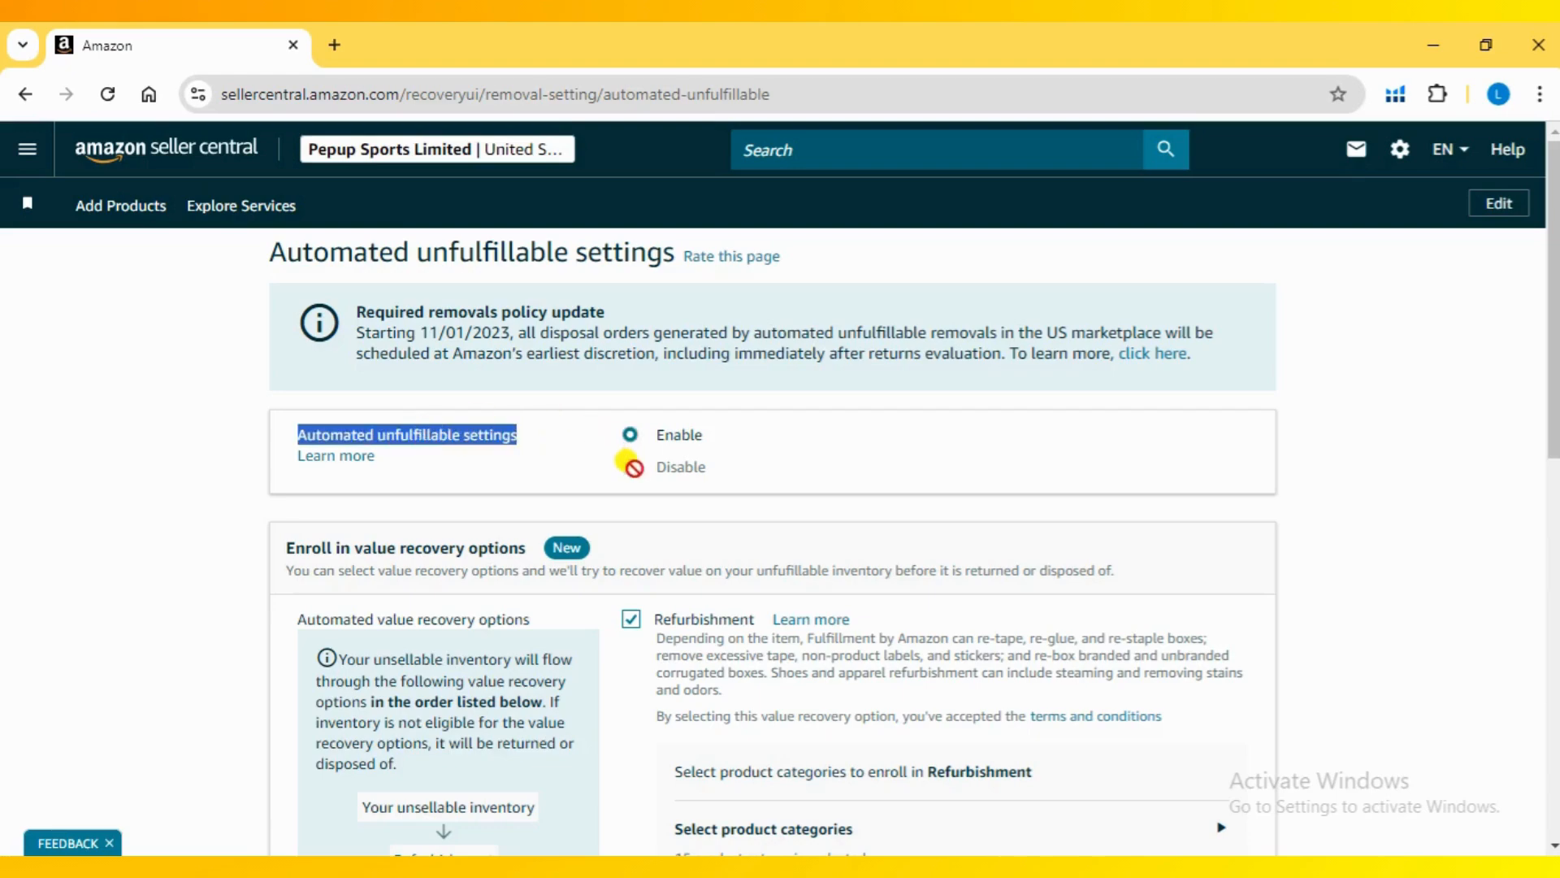
pyautogui.moveTo(624, 470)
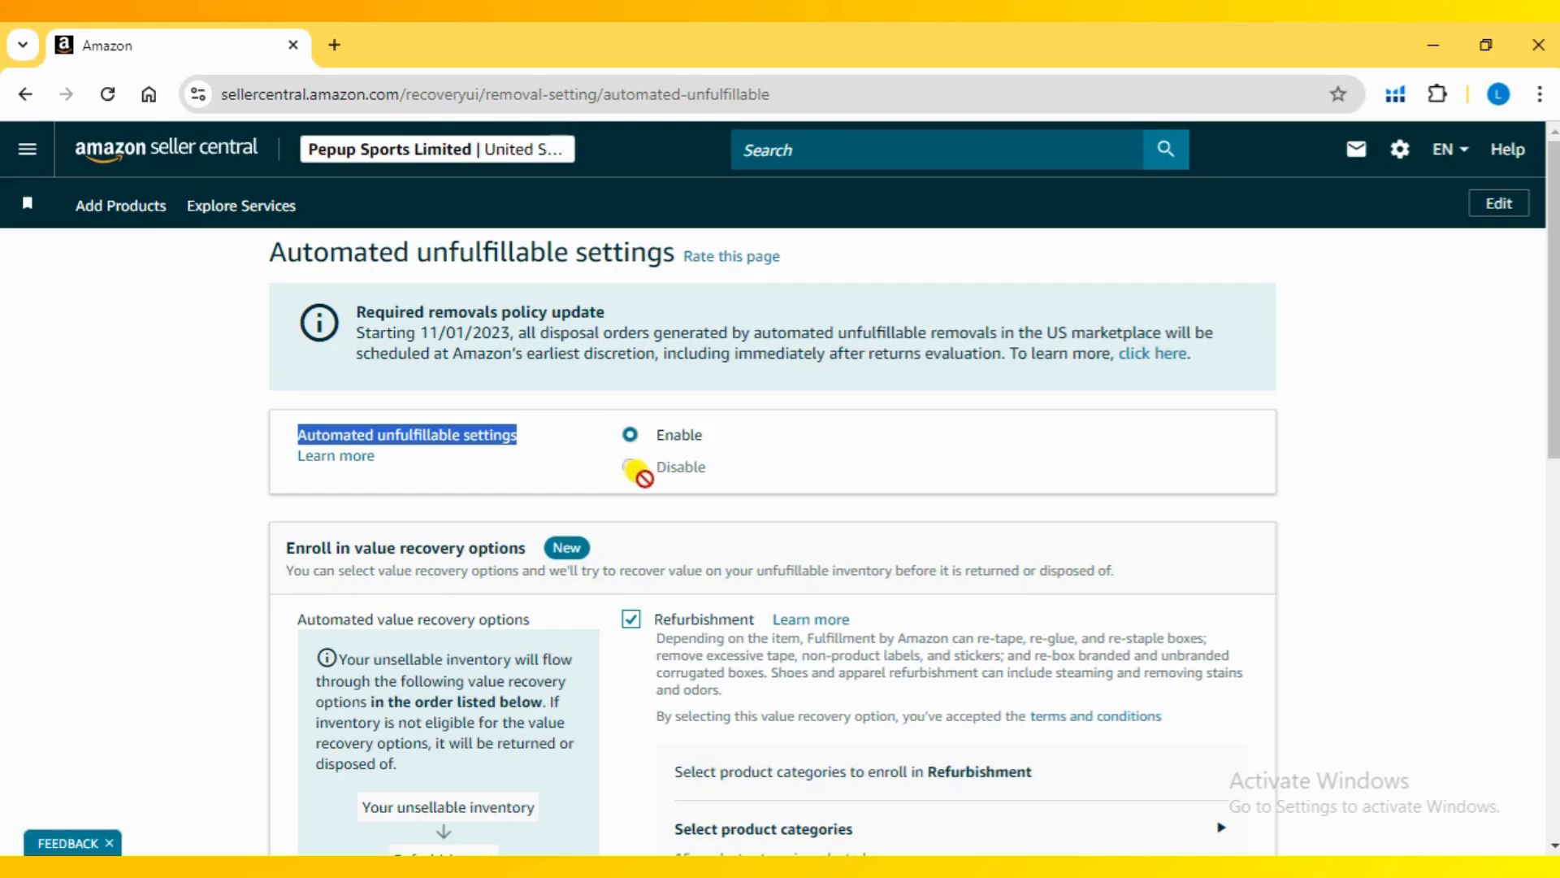
# - Untick and re-tick Refurbishment so it stays enrolled as the recovery option
pyautogui.scroll(-3)
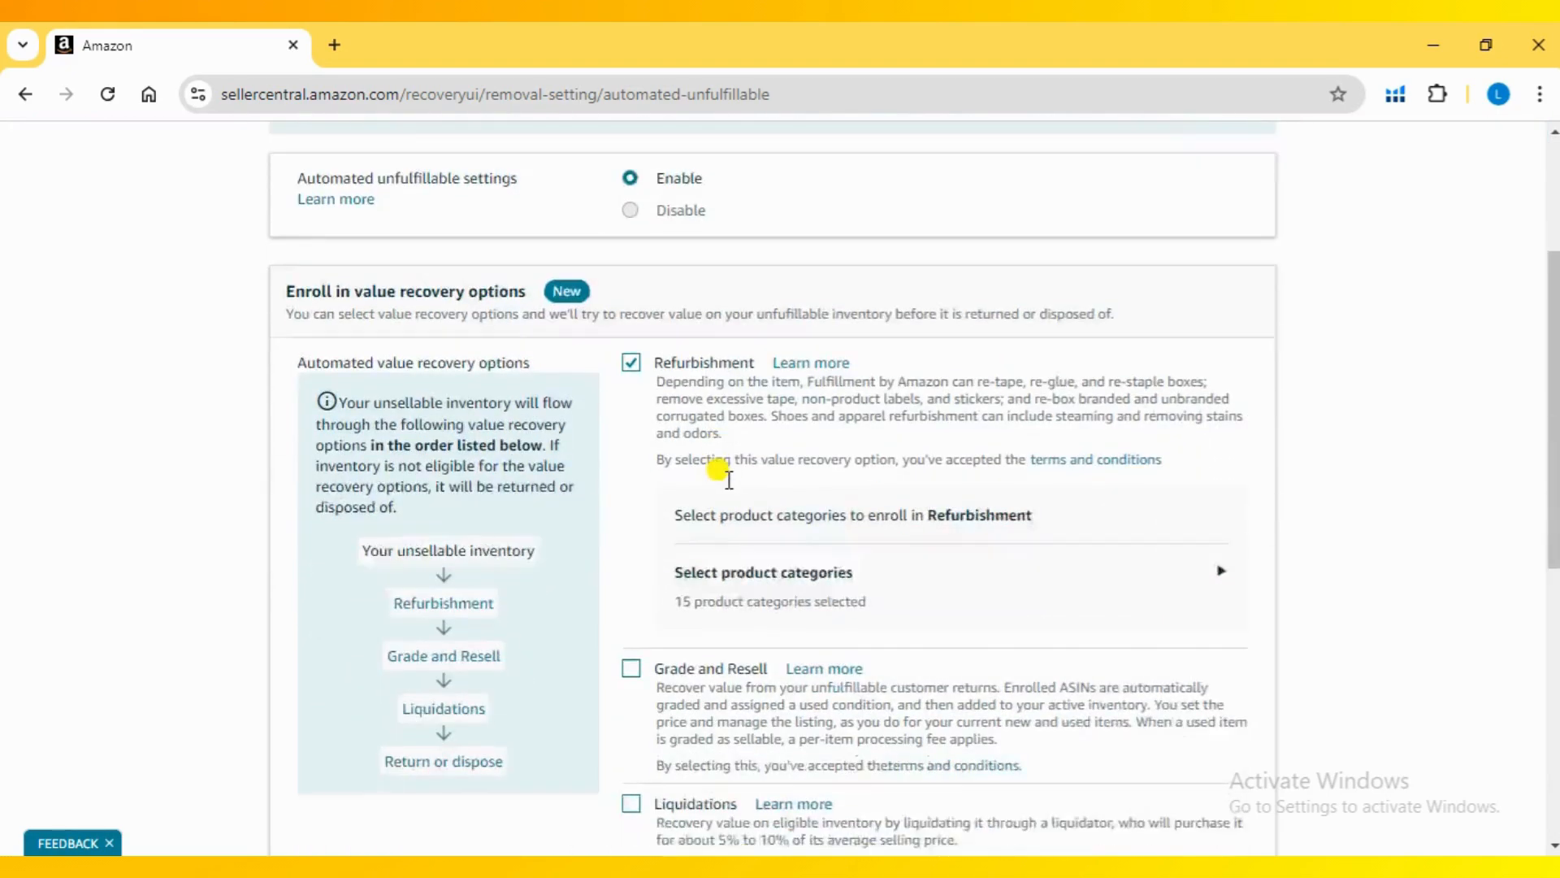
pyautogui.scroll(-3)
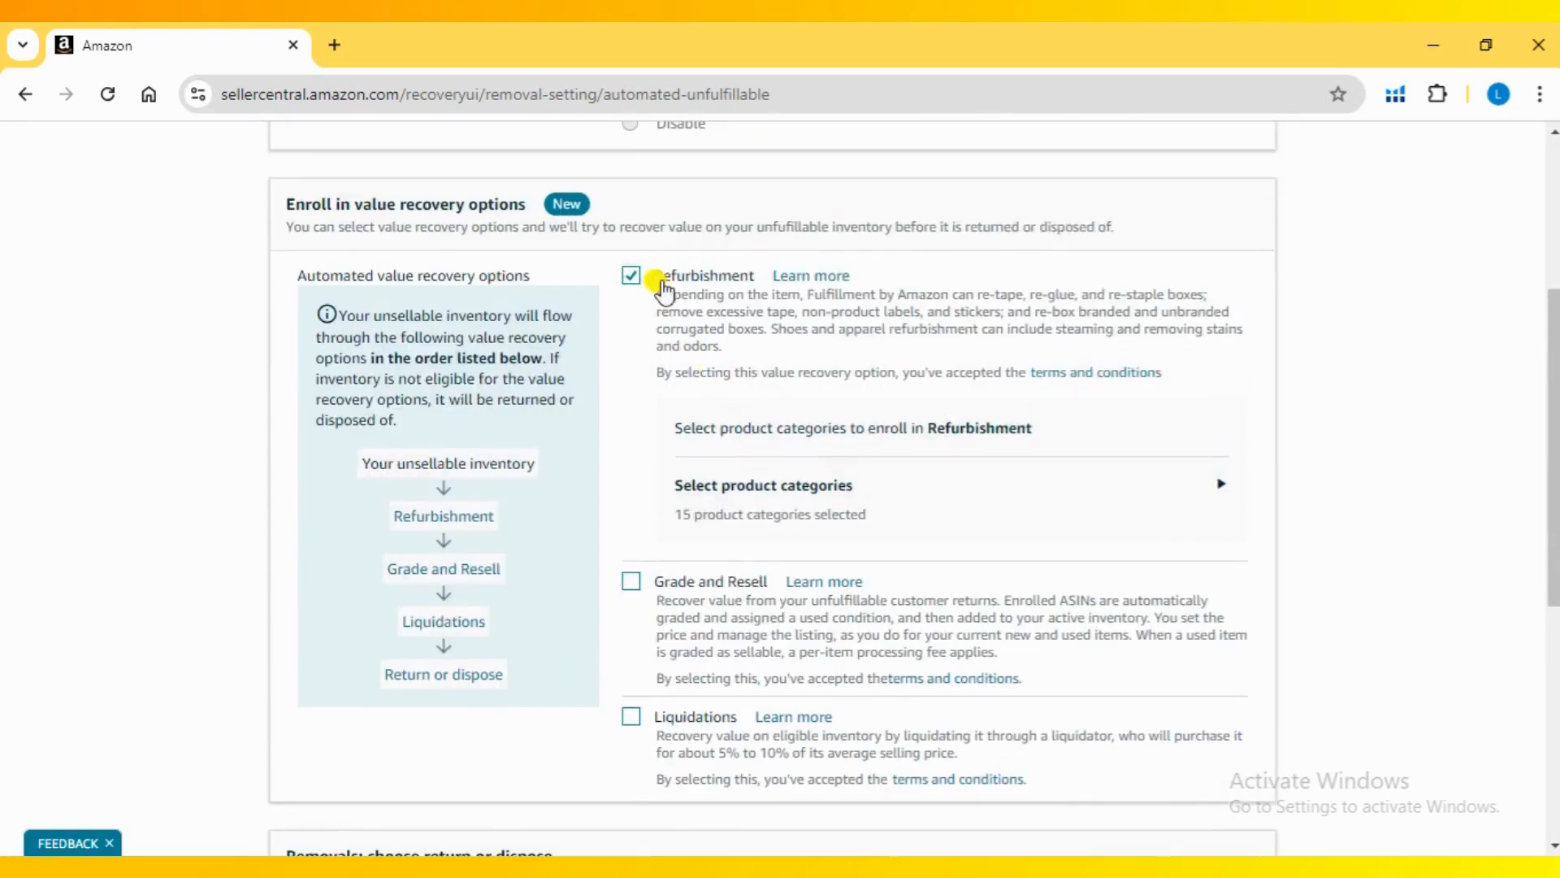
pyautogui.click(631, 276)
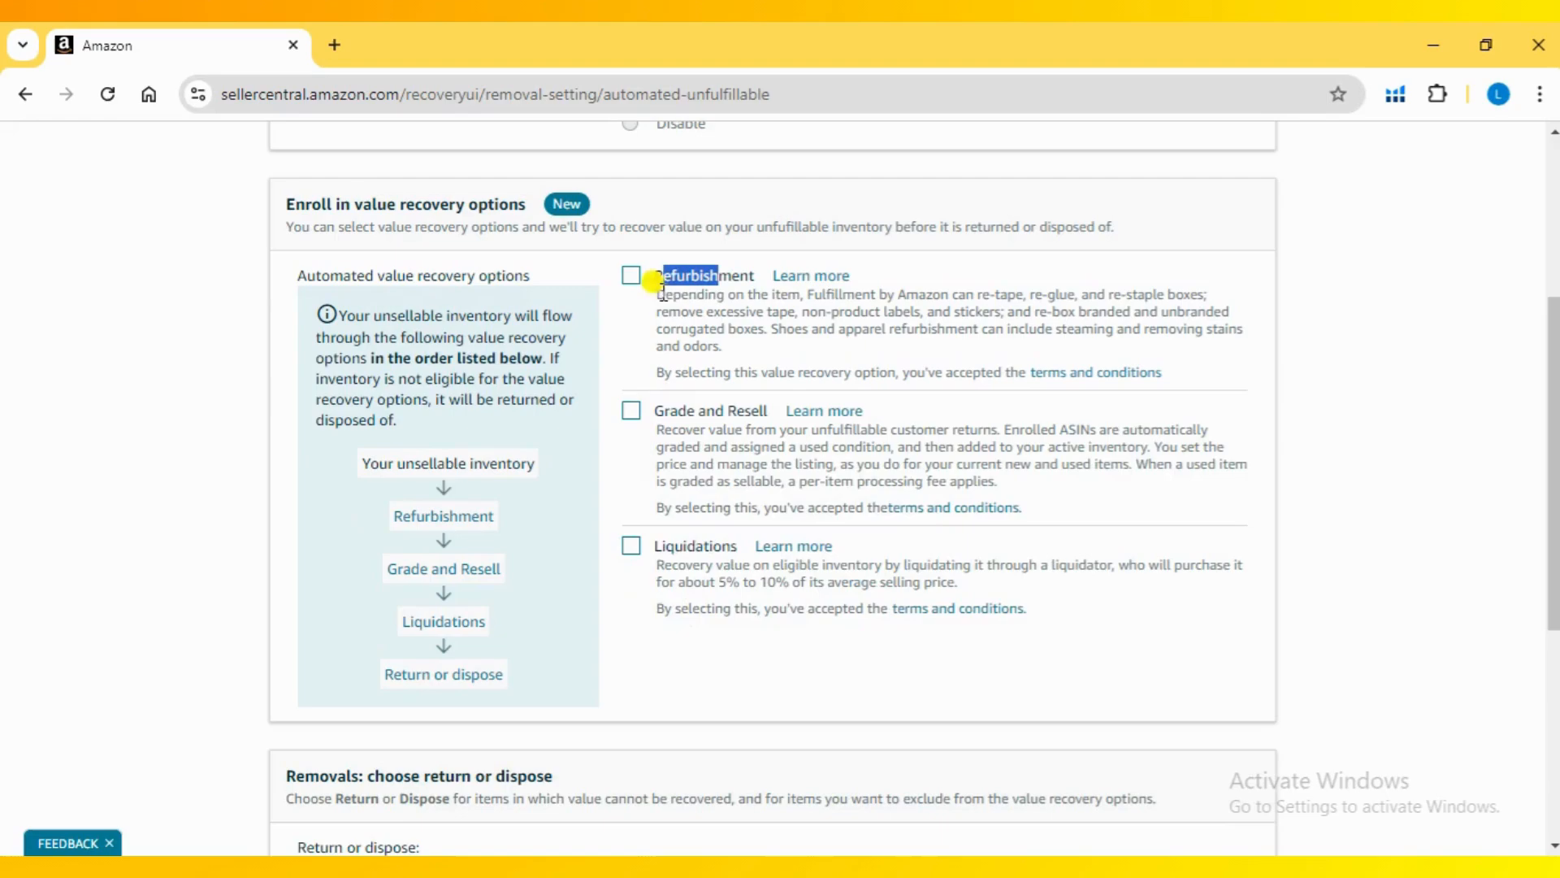
pyautogui.click(631, 275)
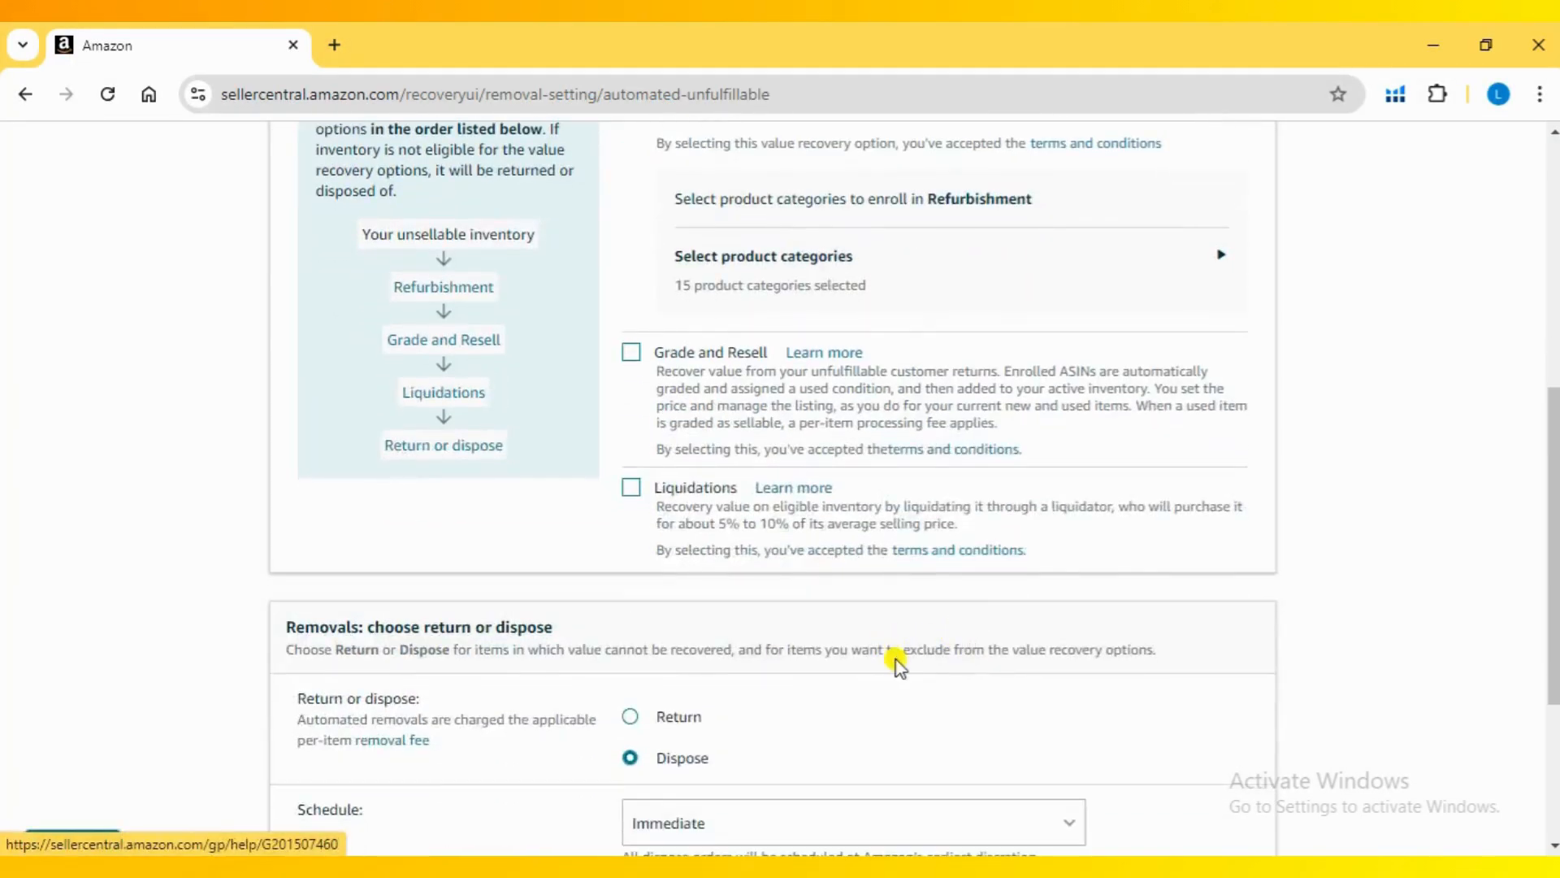
# - Switch removals from Dispose to Return, revealing the weekly schedule and return address form
pyautogui.scroll(-3)
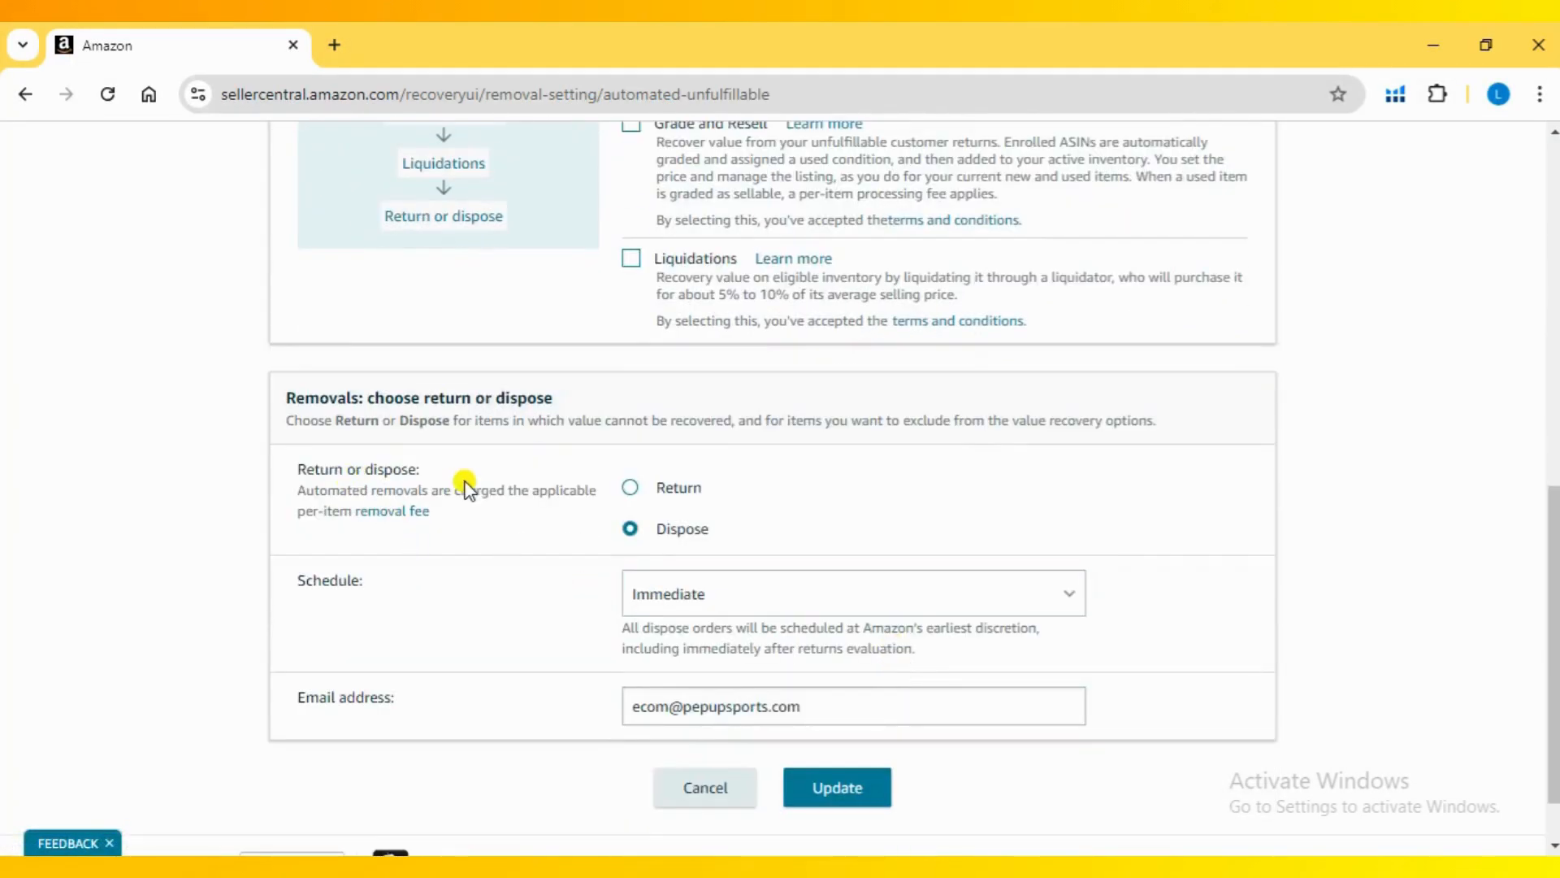
pyautogui.moveTo(526, 497)
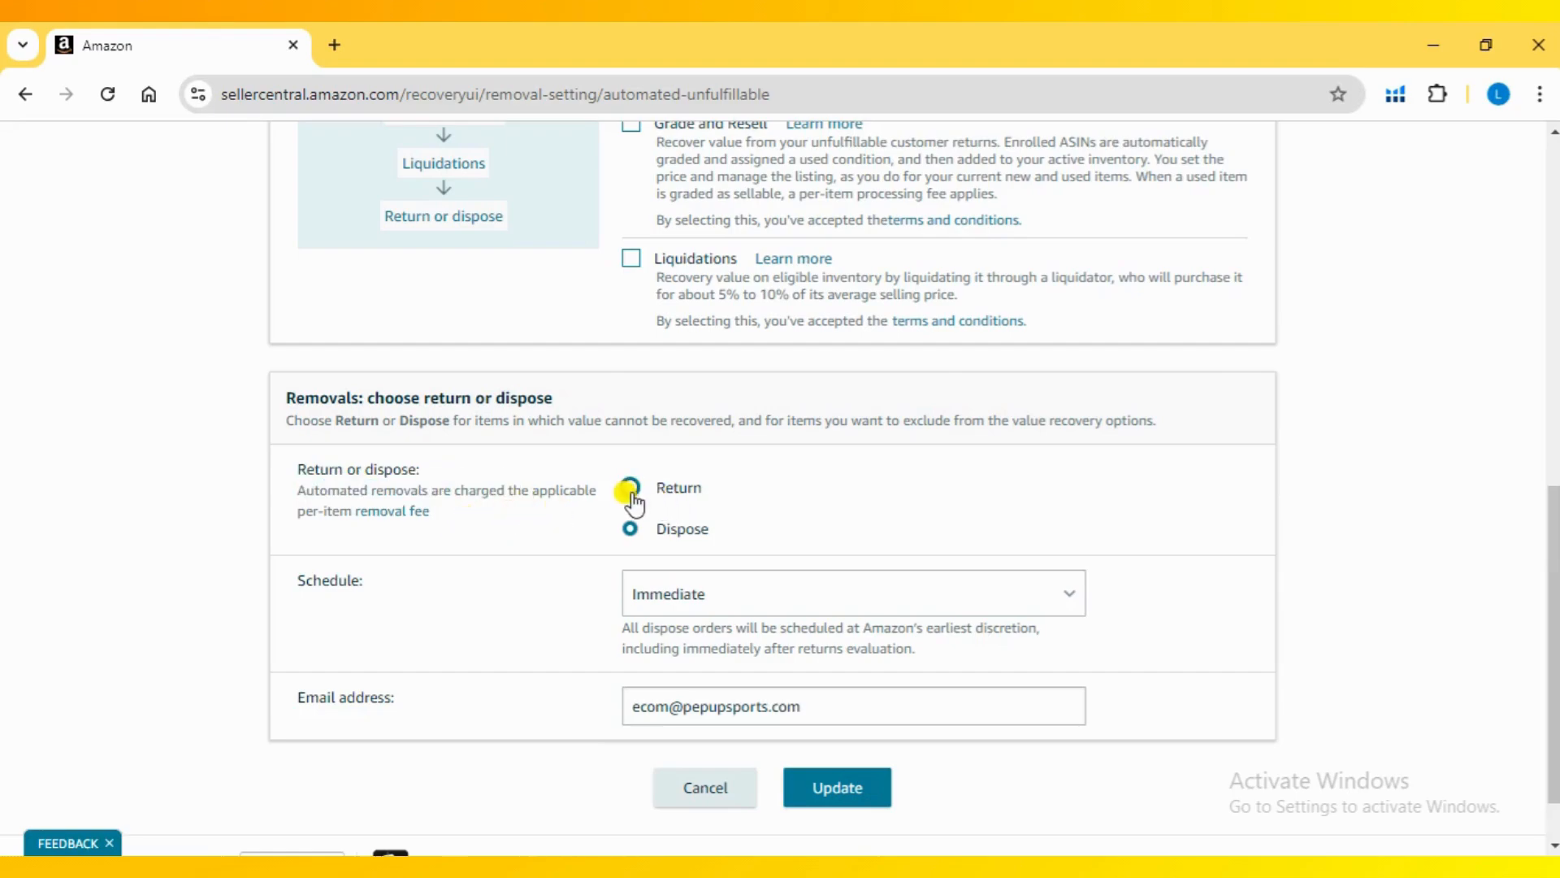
pyautogui.click(629, 529)
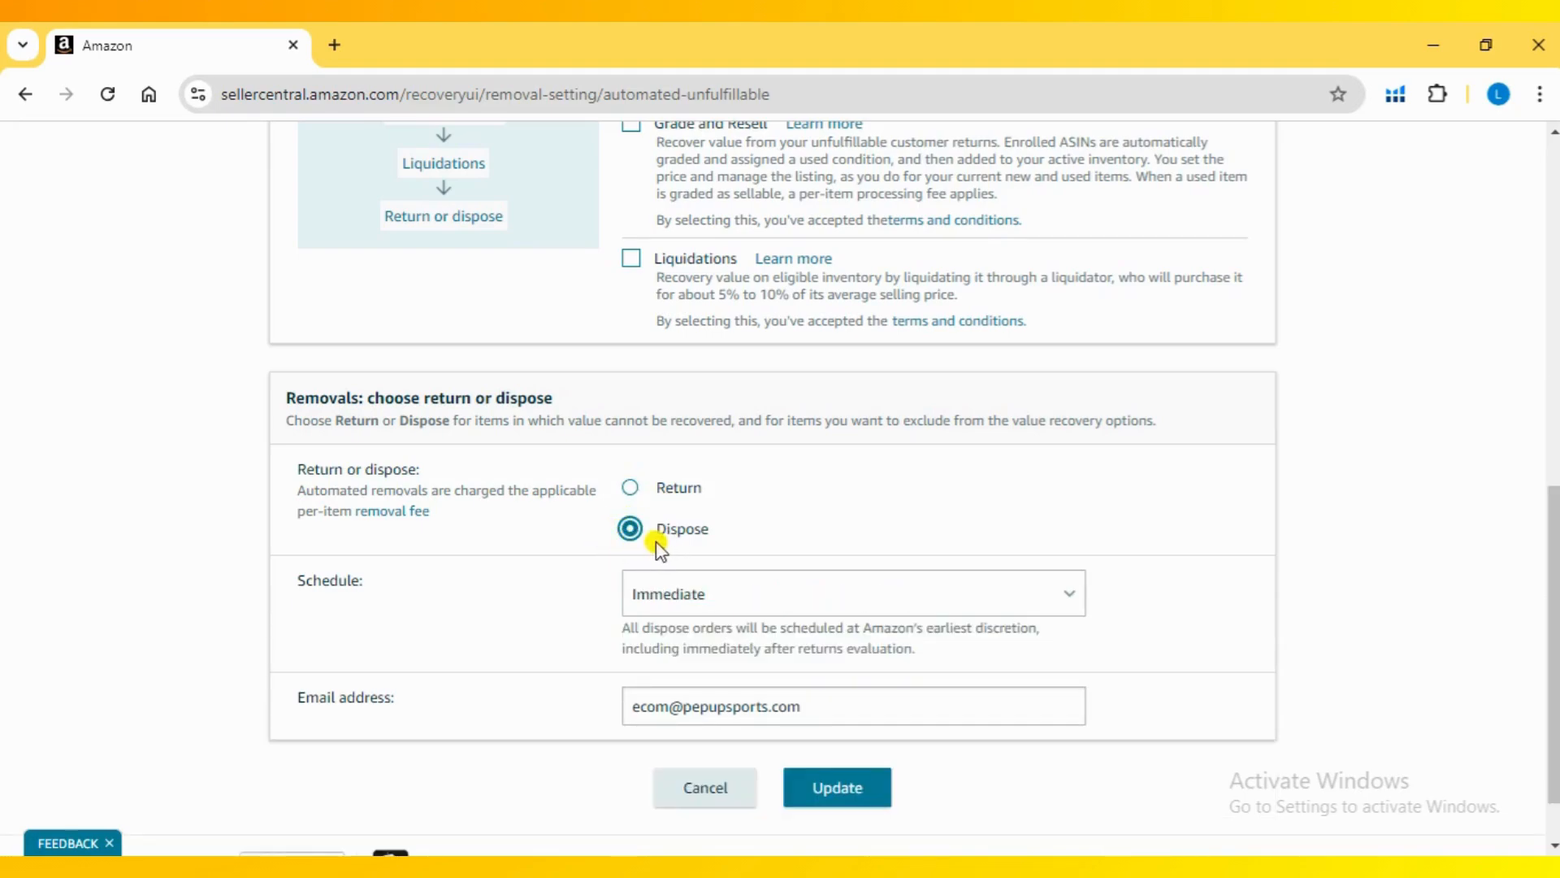
pyautogui.moveTo(630, 487)
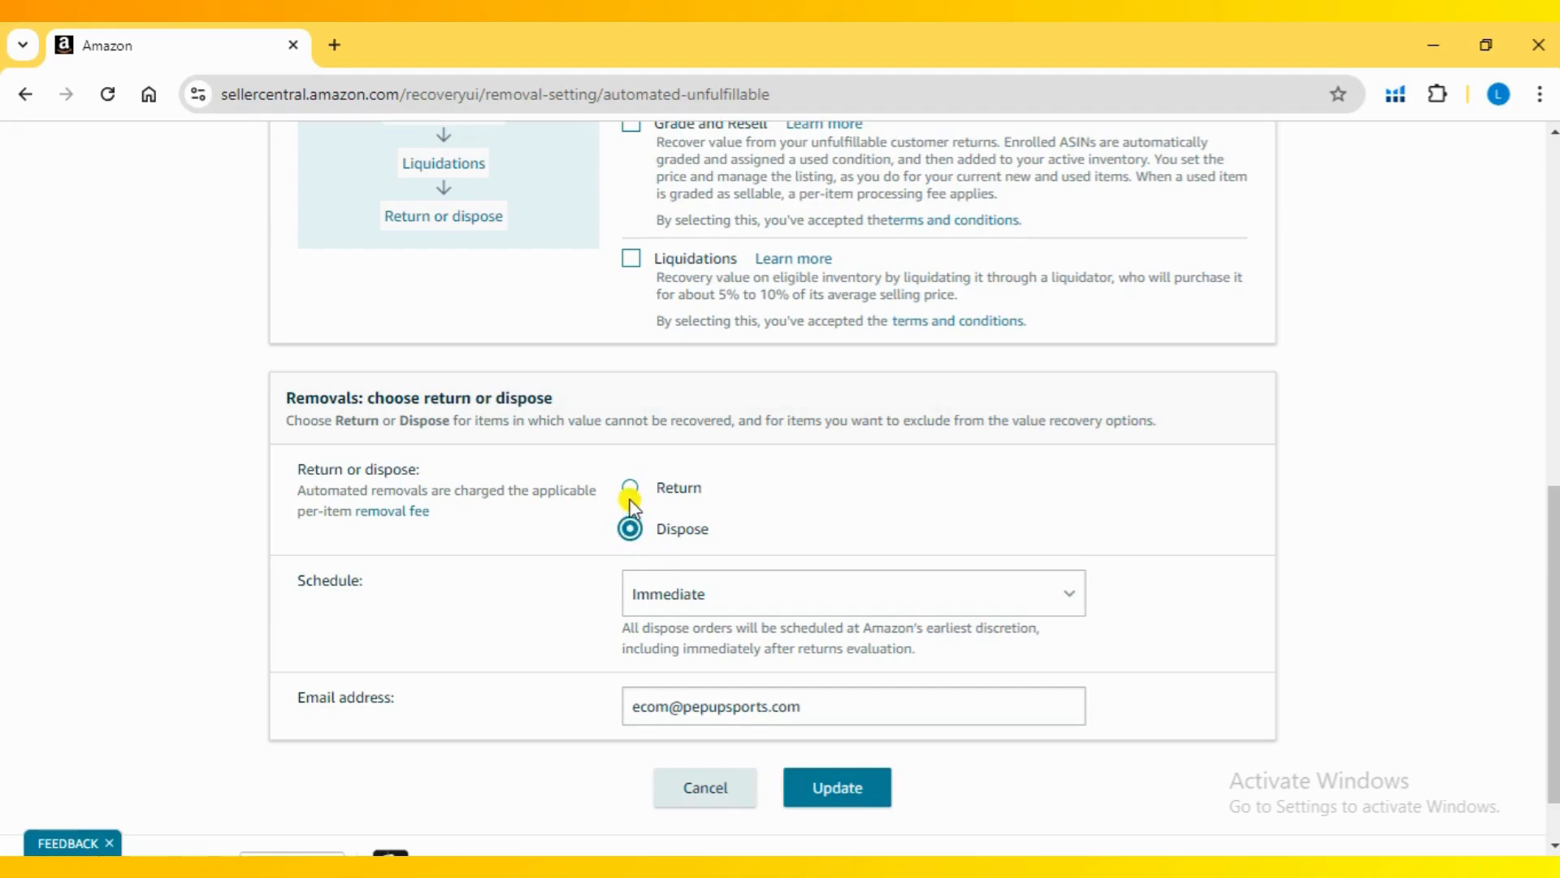
pyautogui.click(629, 488)
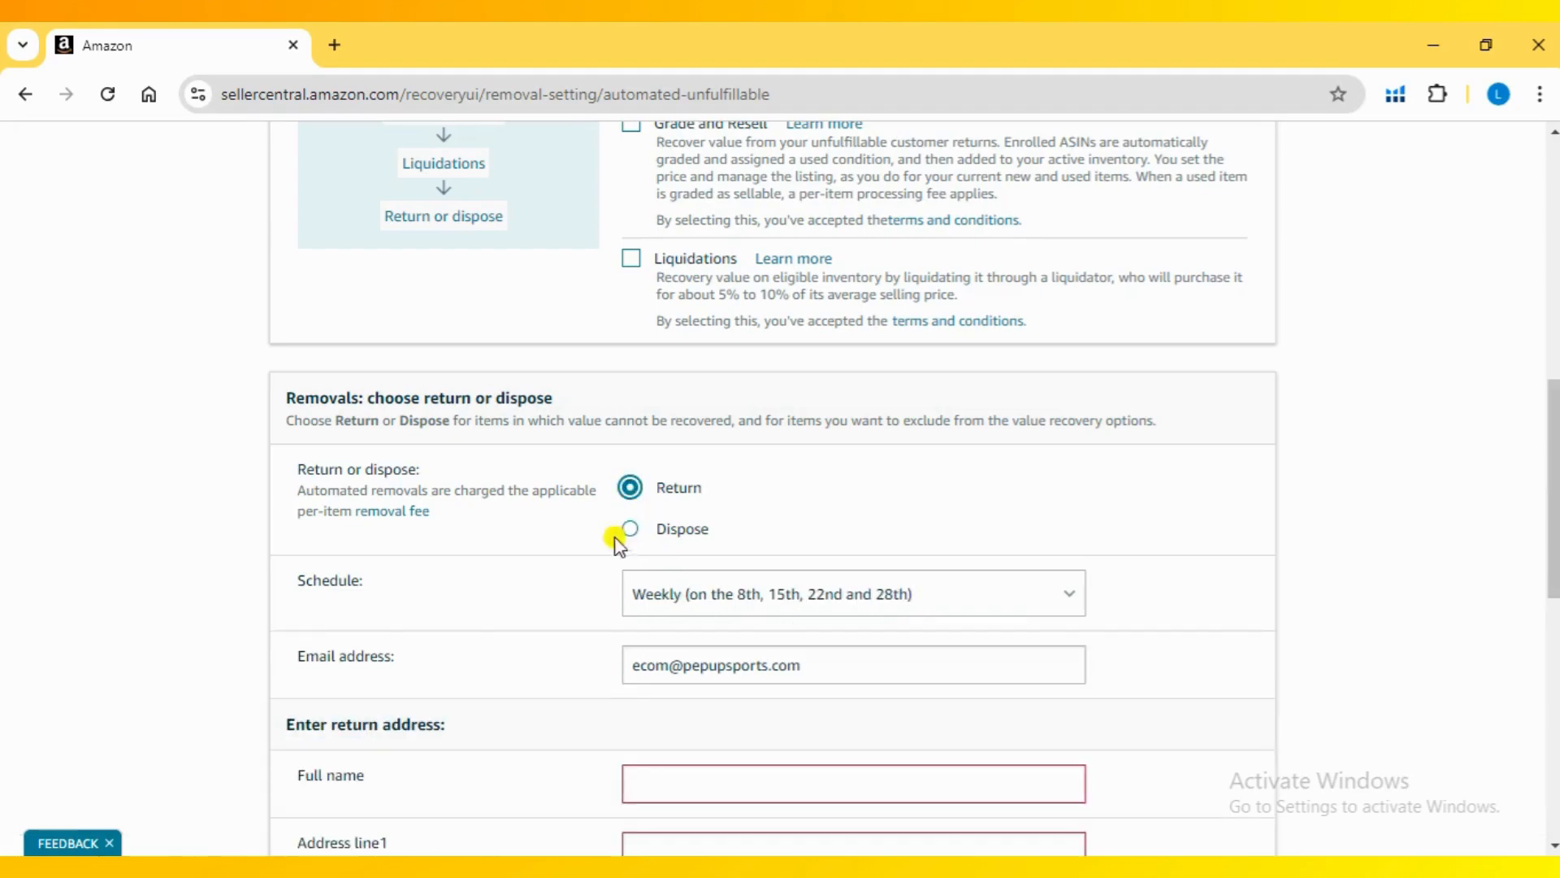
pyautogui.scroll(-3)
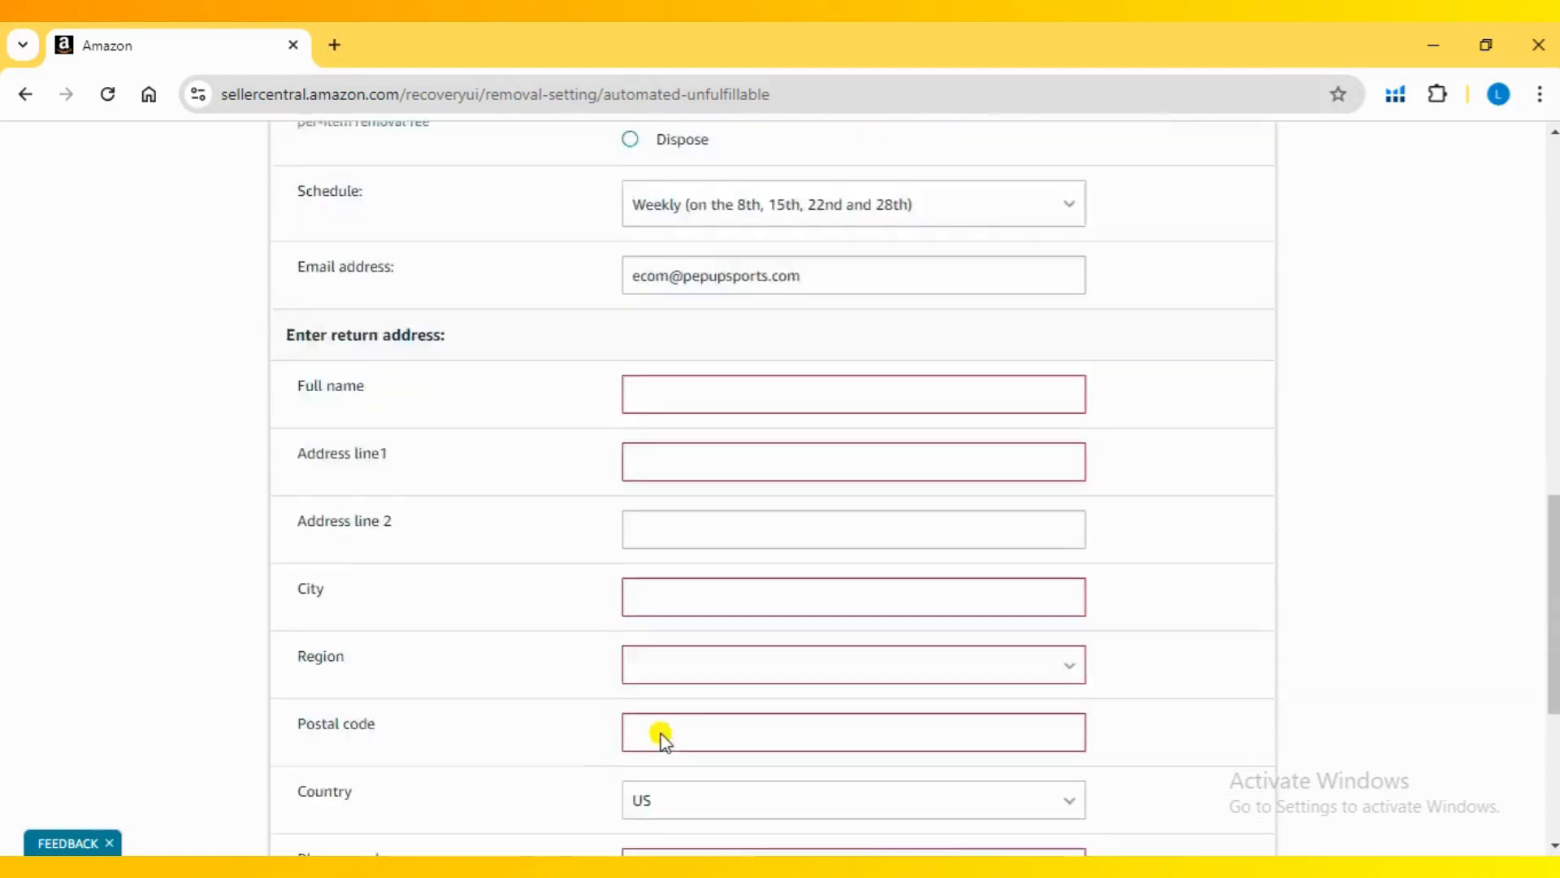
pyautogui.scroll(-3)
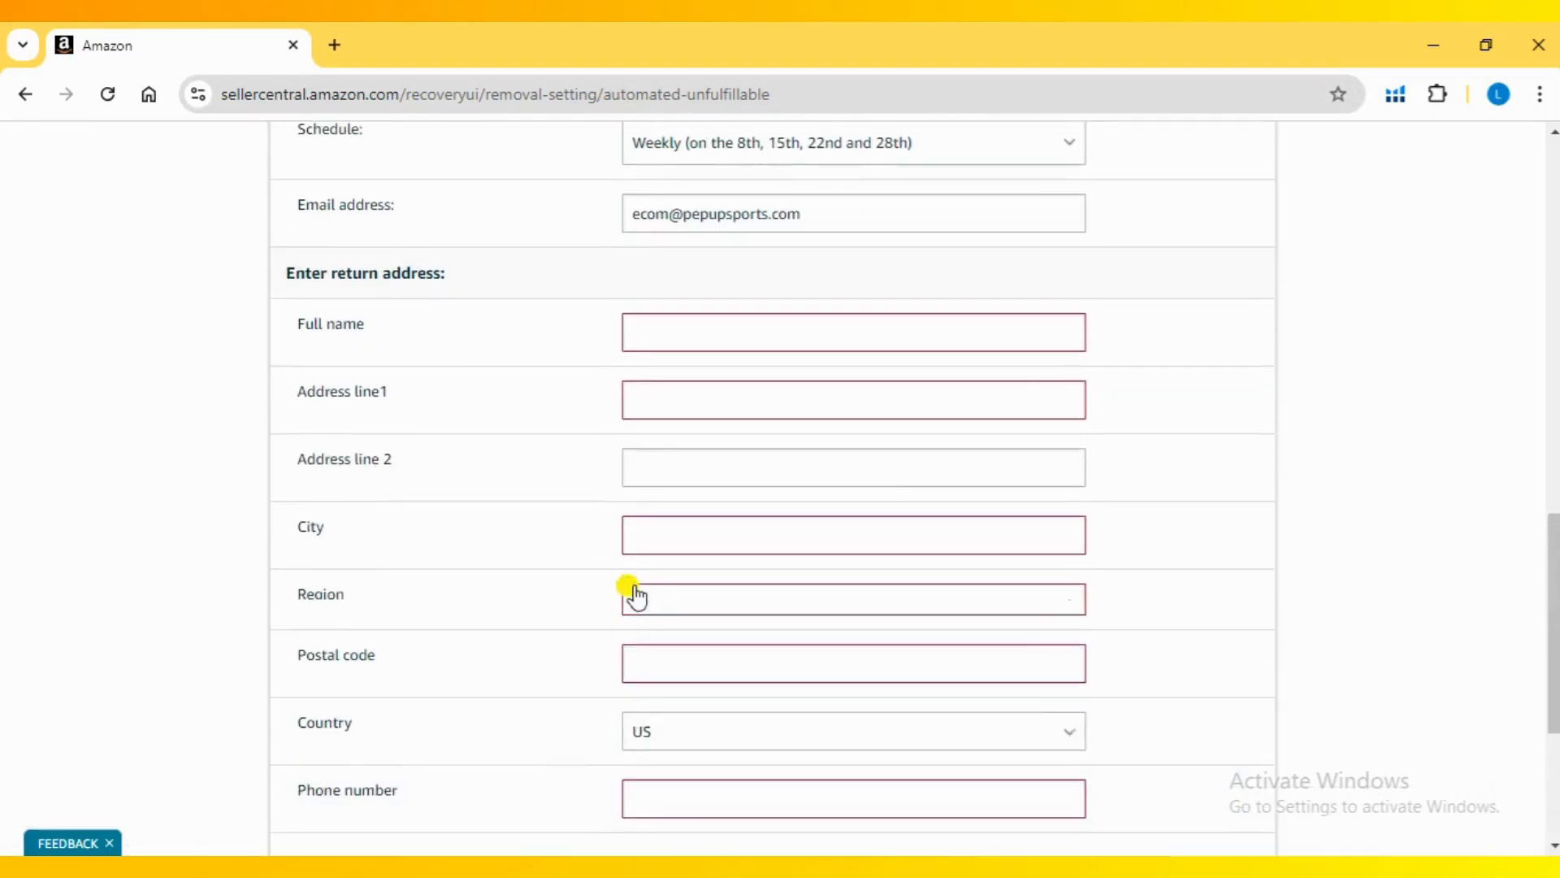
pyautogui.scroll(3)
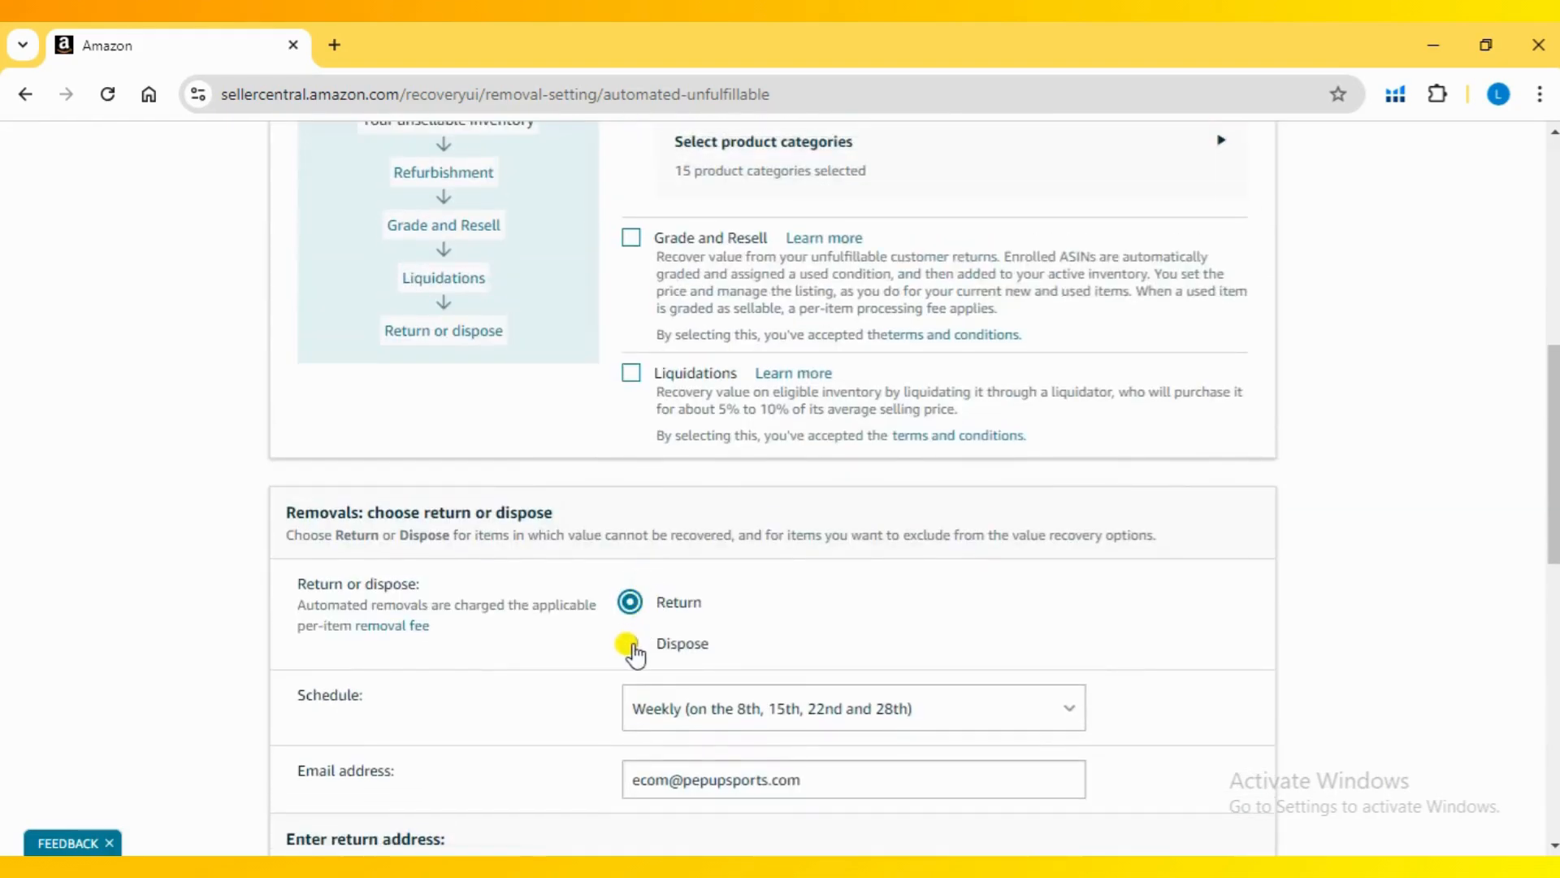
# - Set removals back to Dispose with the schedule at Immediate and review the page
pyautogui.click(630, 644)
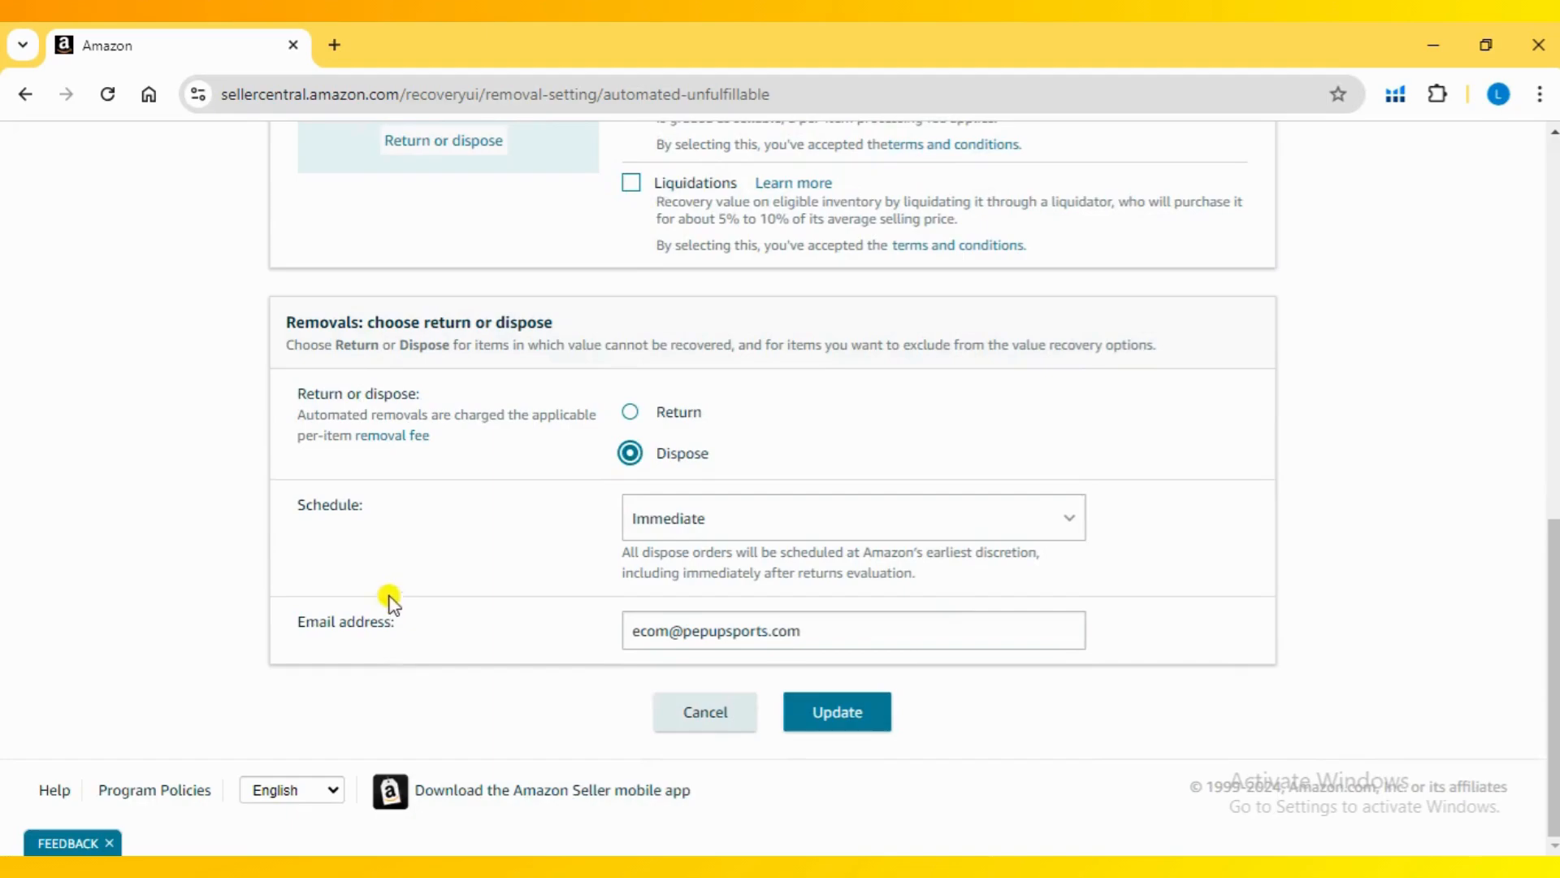
pyautogui.click(850, 517)
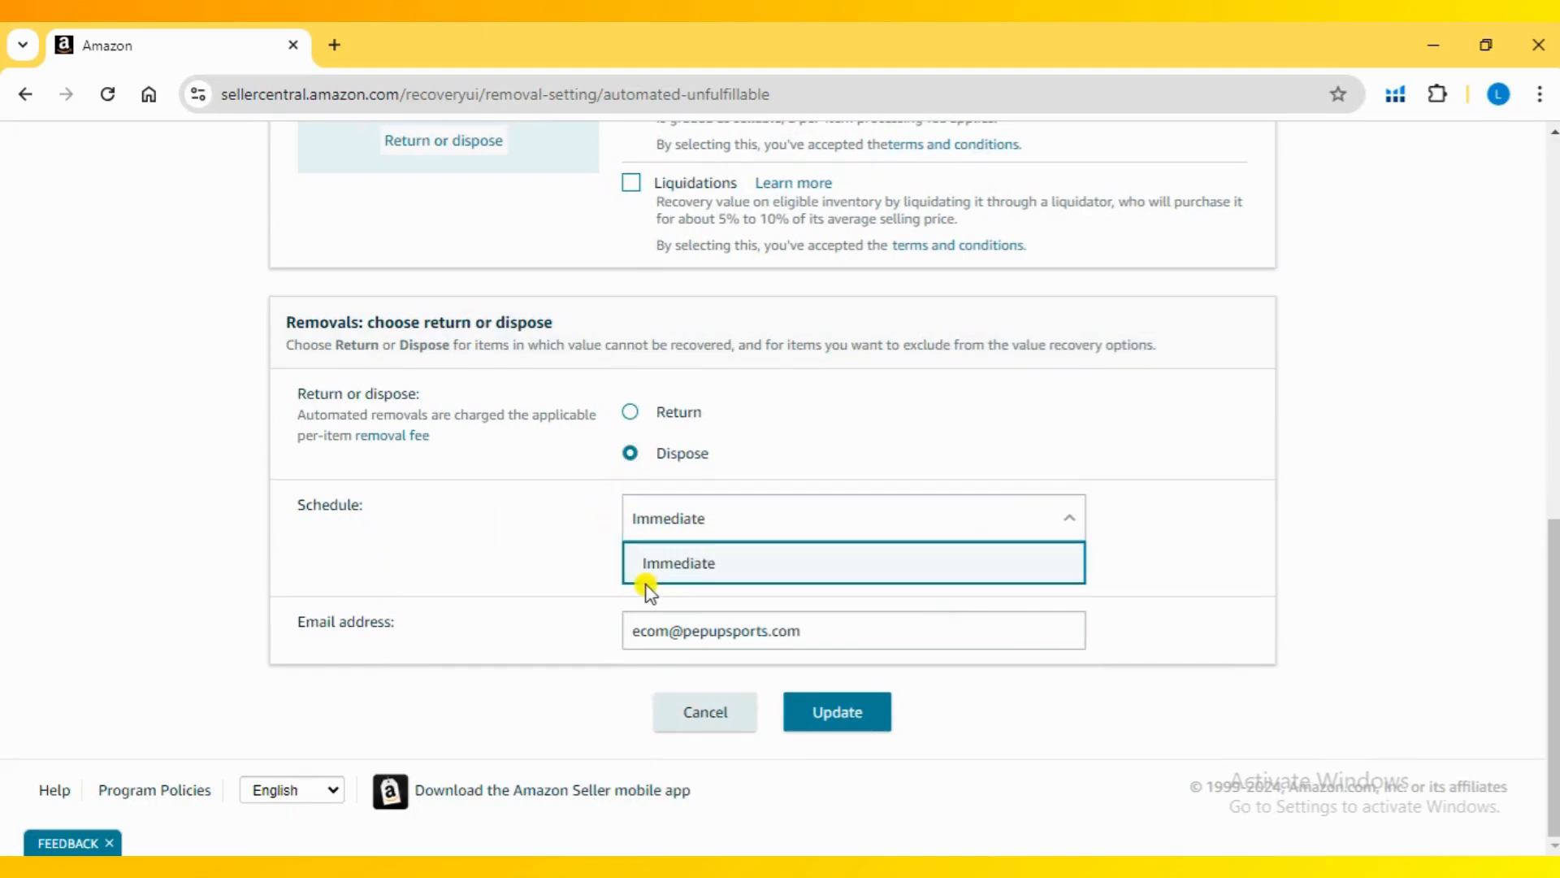
pyautogui.click(679, 563)
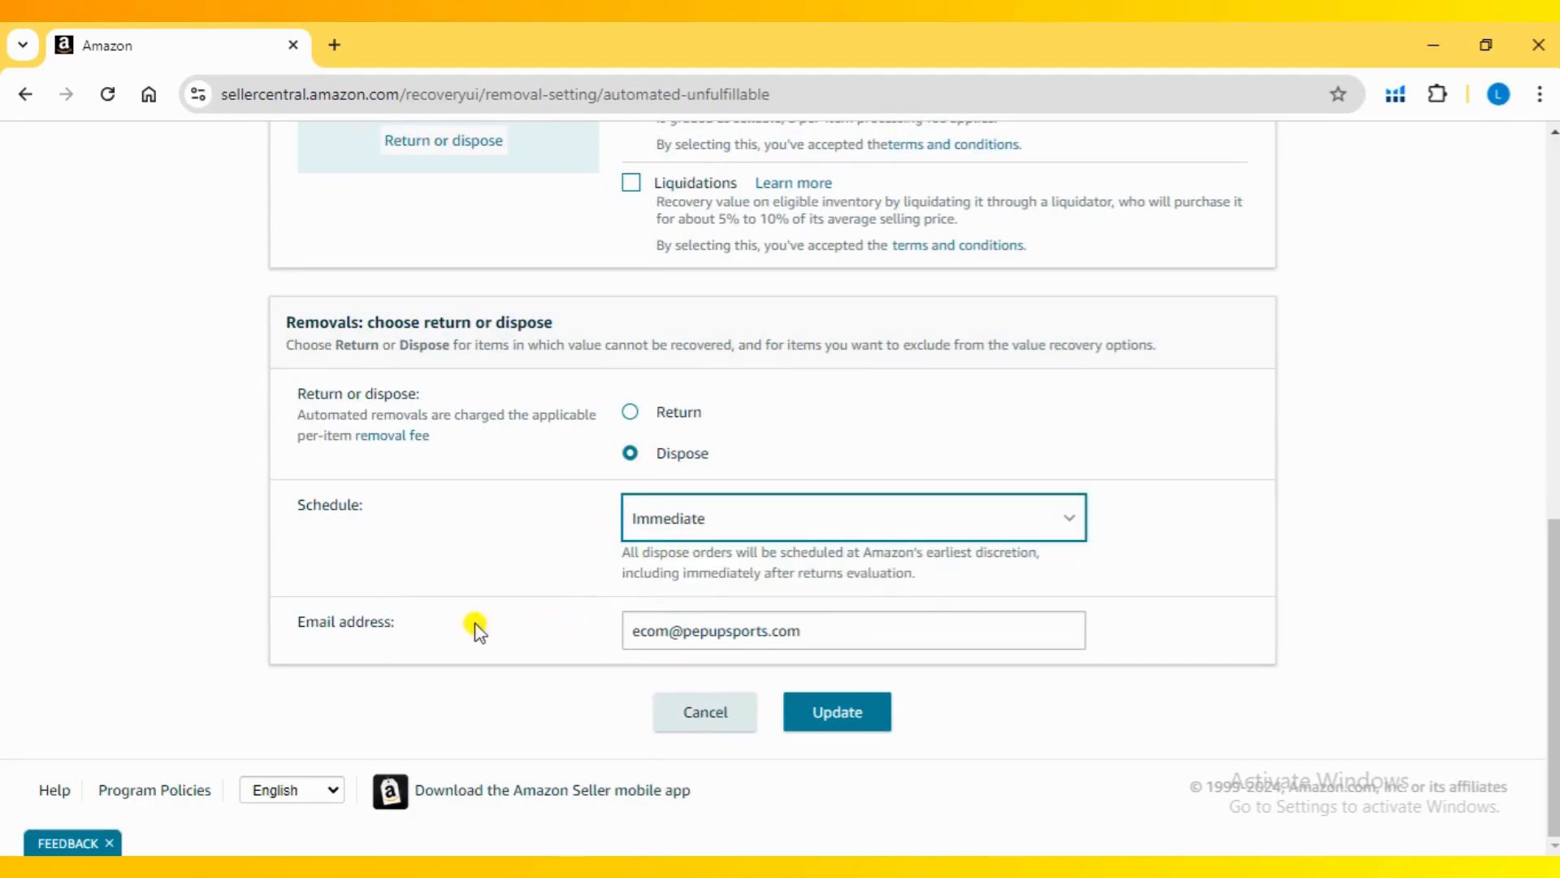
pyautogui.scroll(3)
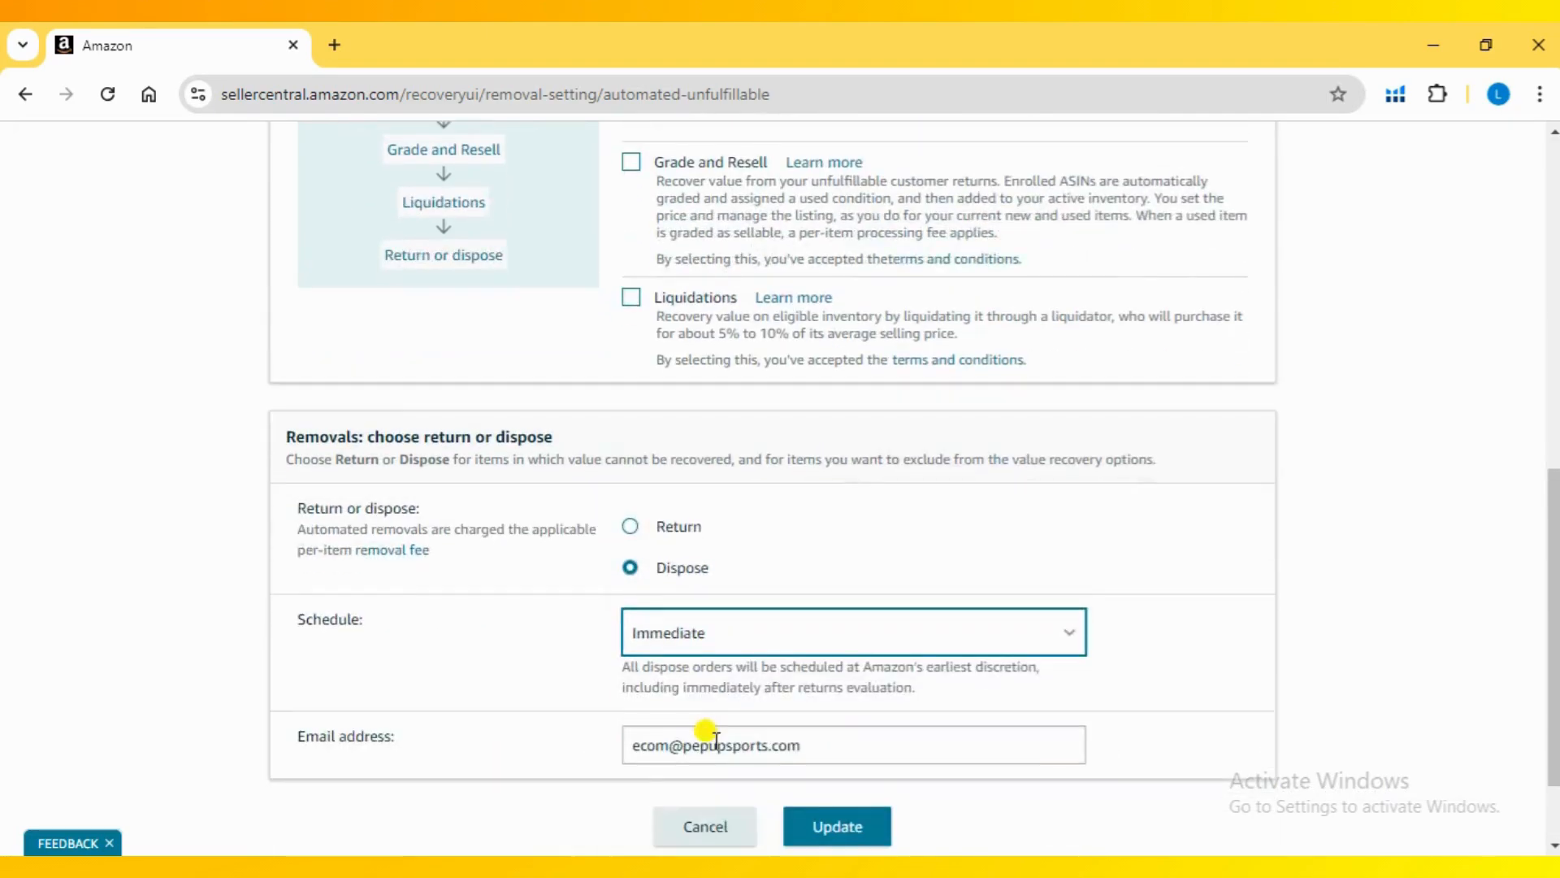
pyautogui.scroll(-3)
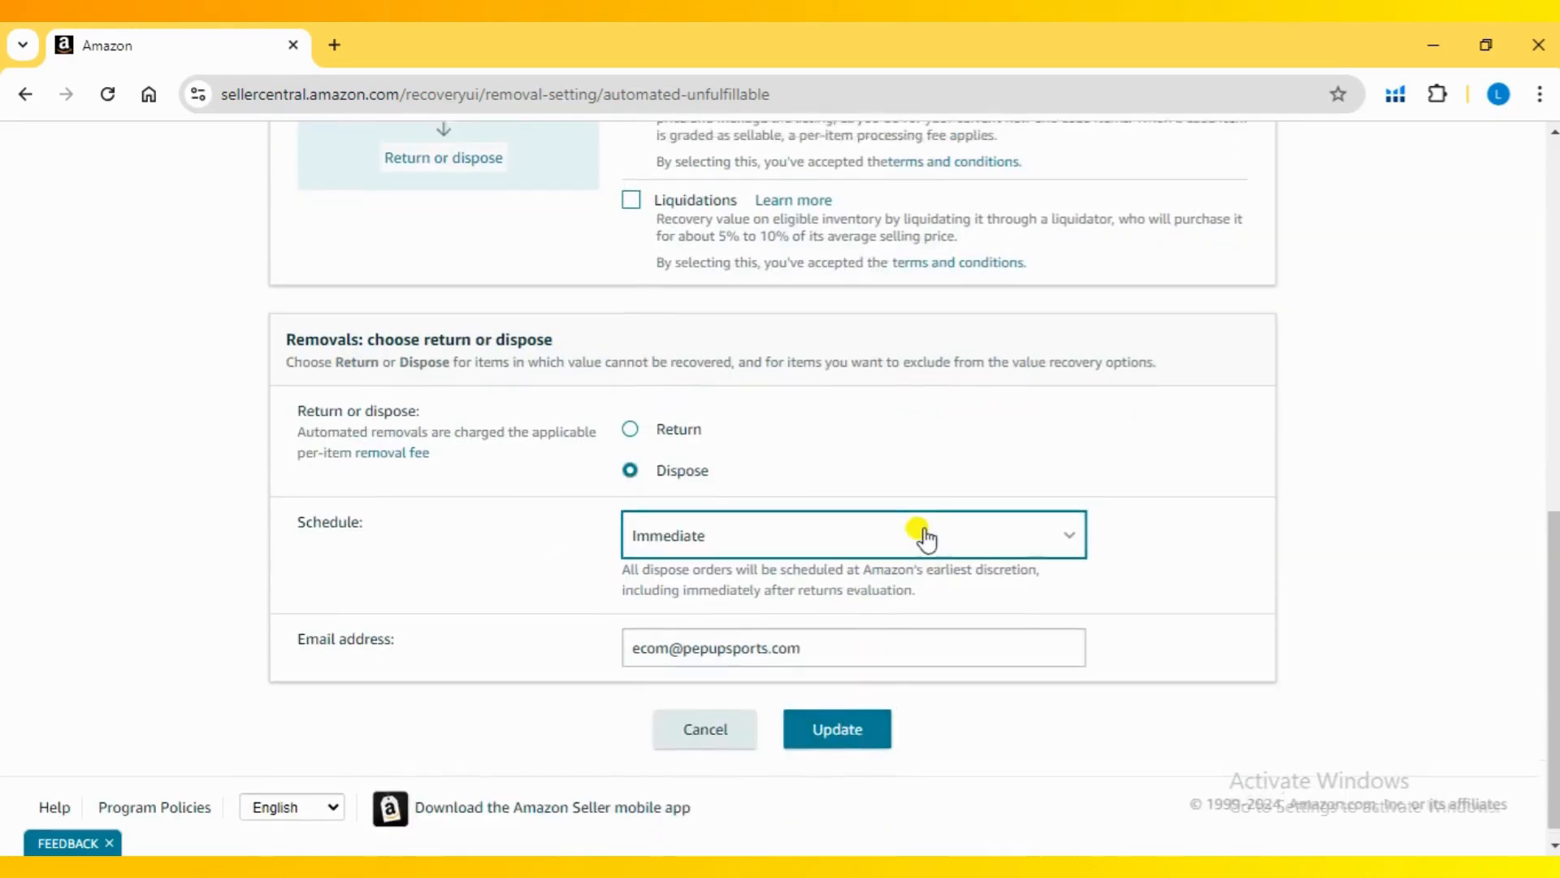
pyautogui.scroll(3)
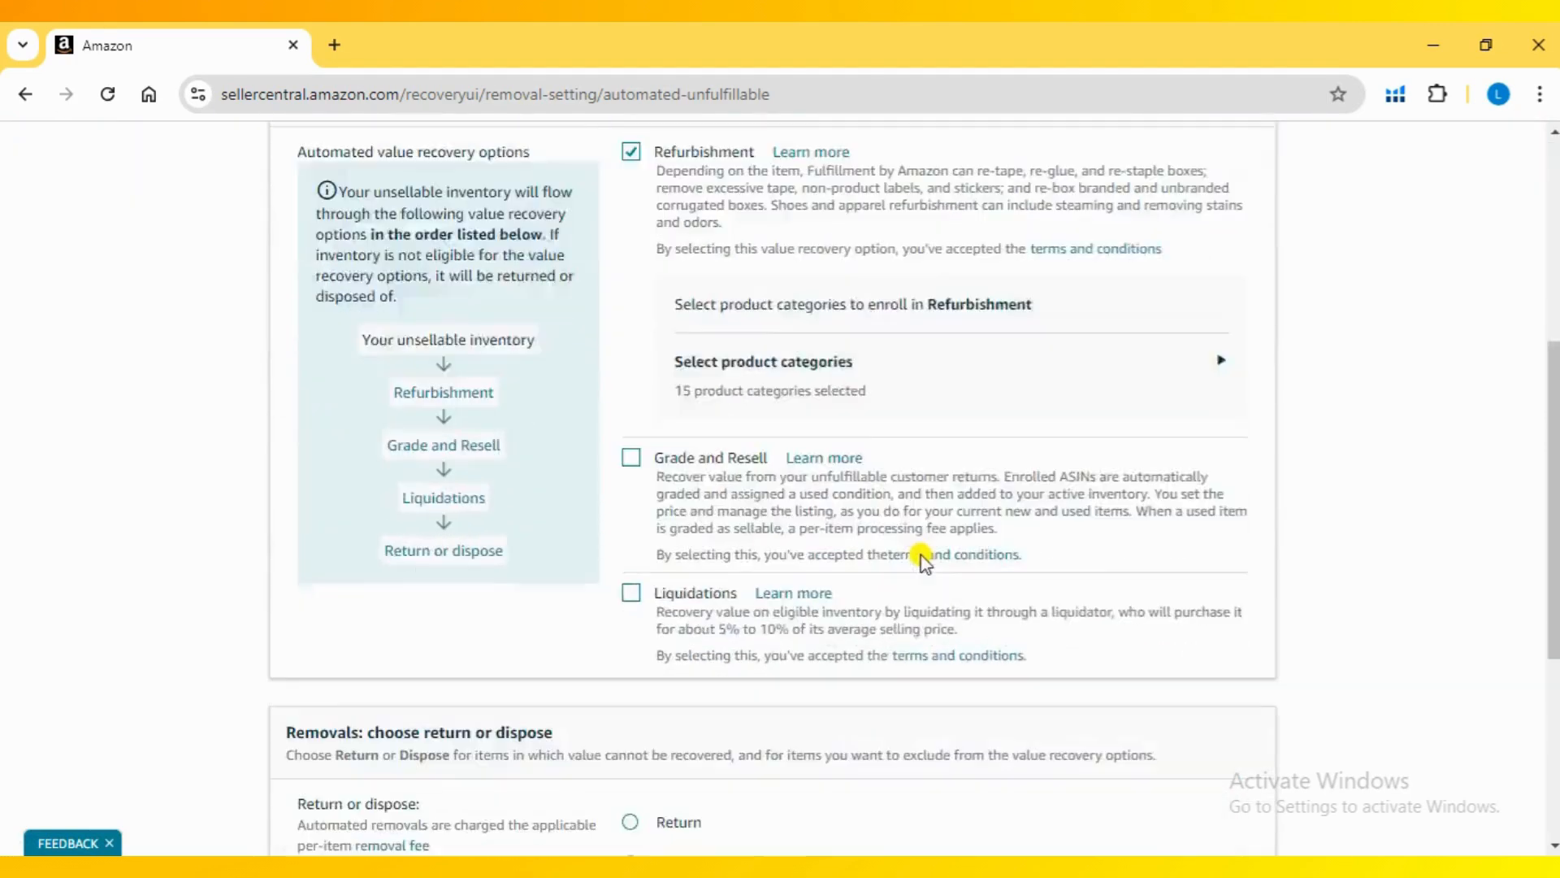
pyautogui.scroll(-3)
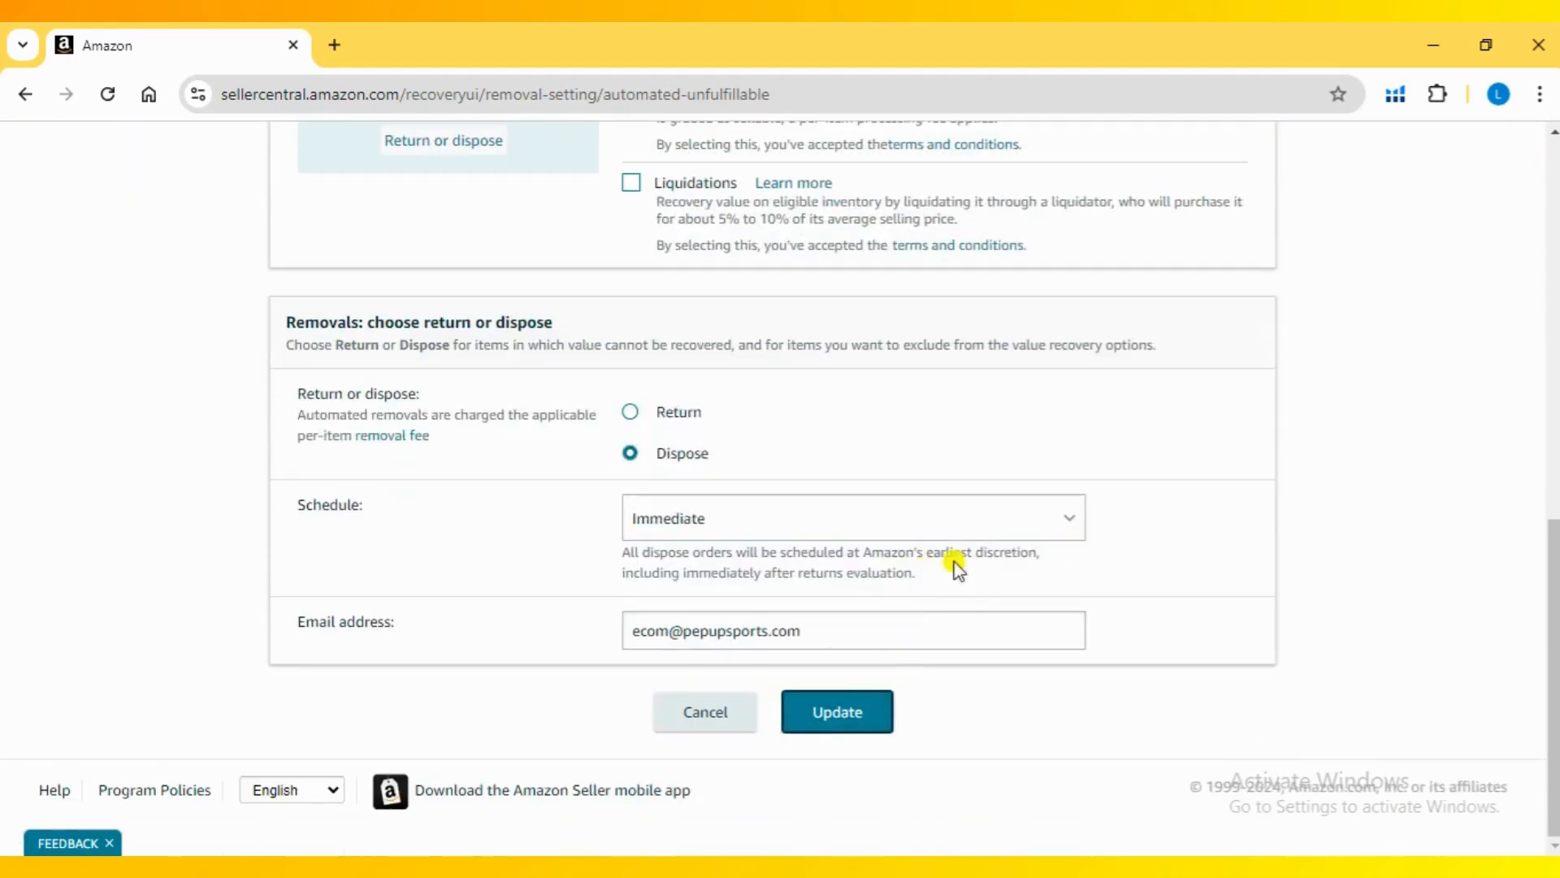
# - Update the settings and check the summary reads Enabled, Refurbishment, Dispose, Immediate
pyautogui.click(836, 711)
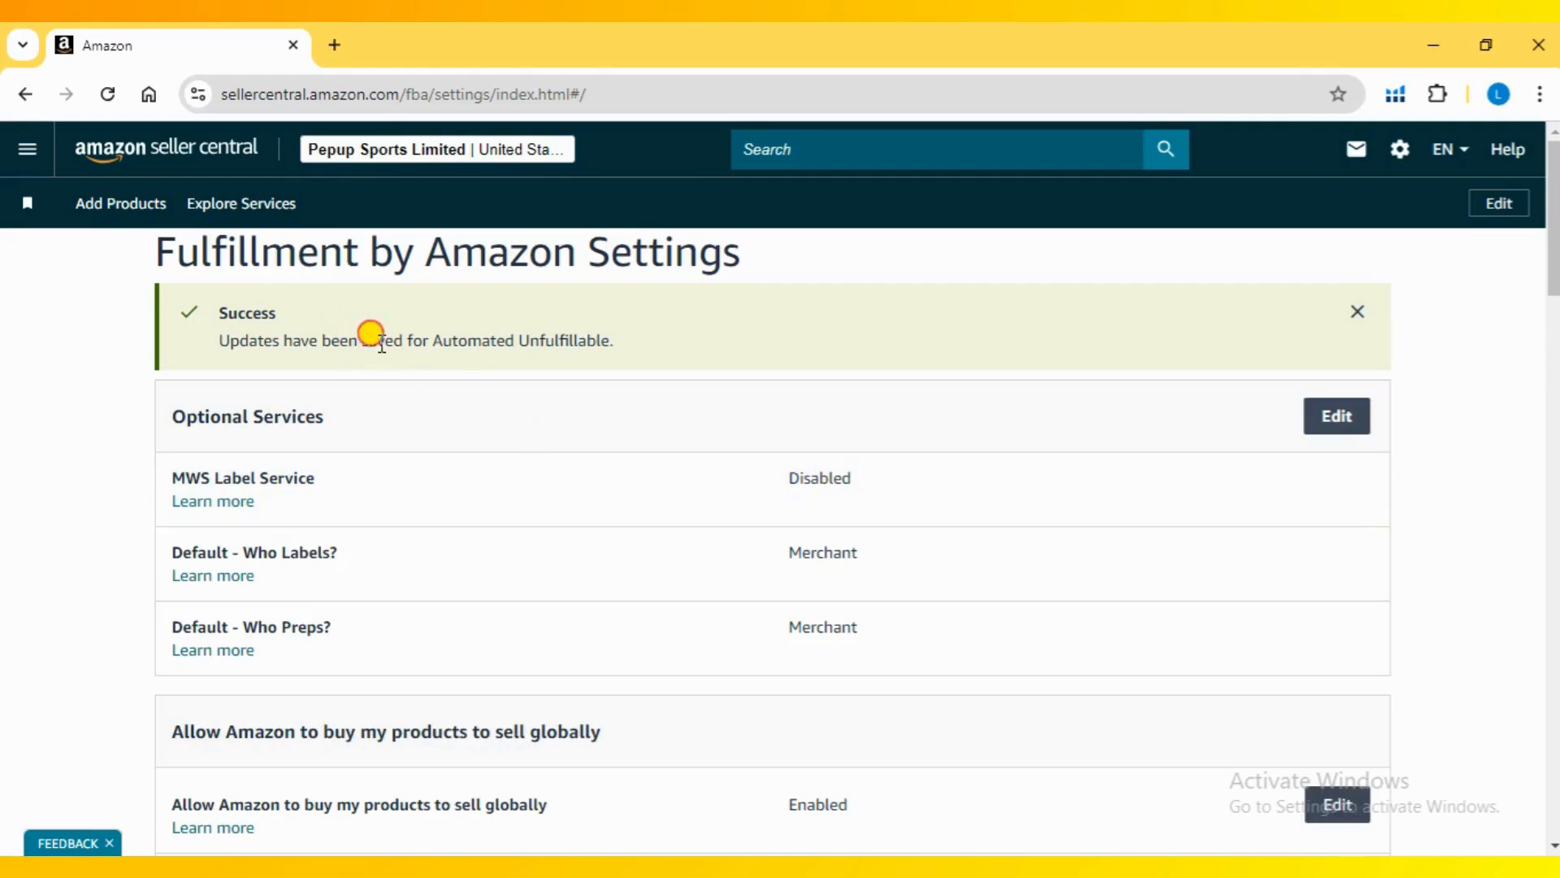
pyautogui.scroll(-3)
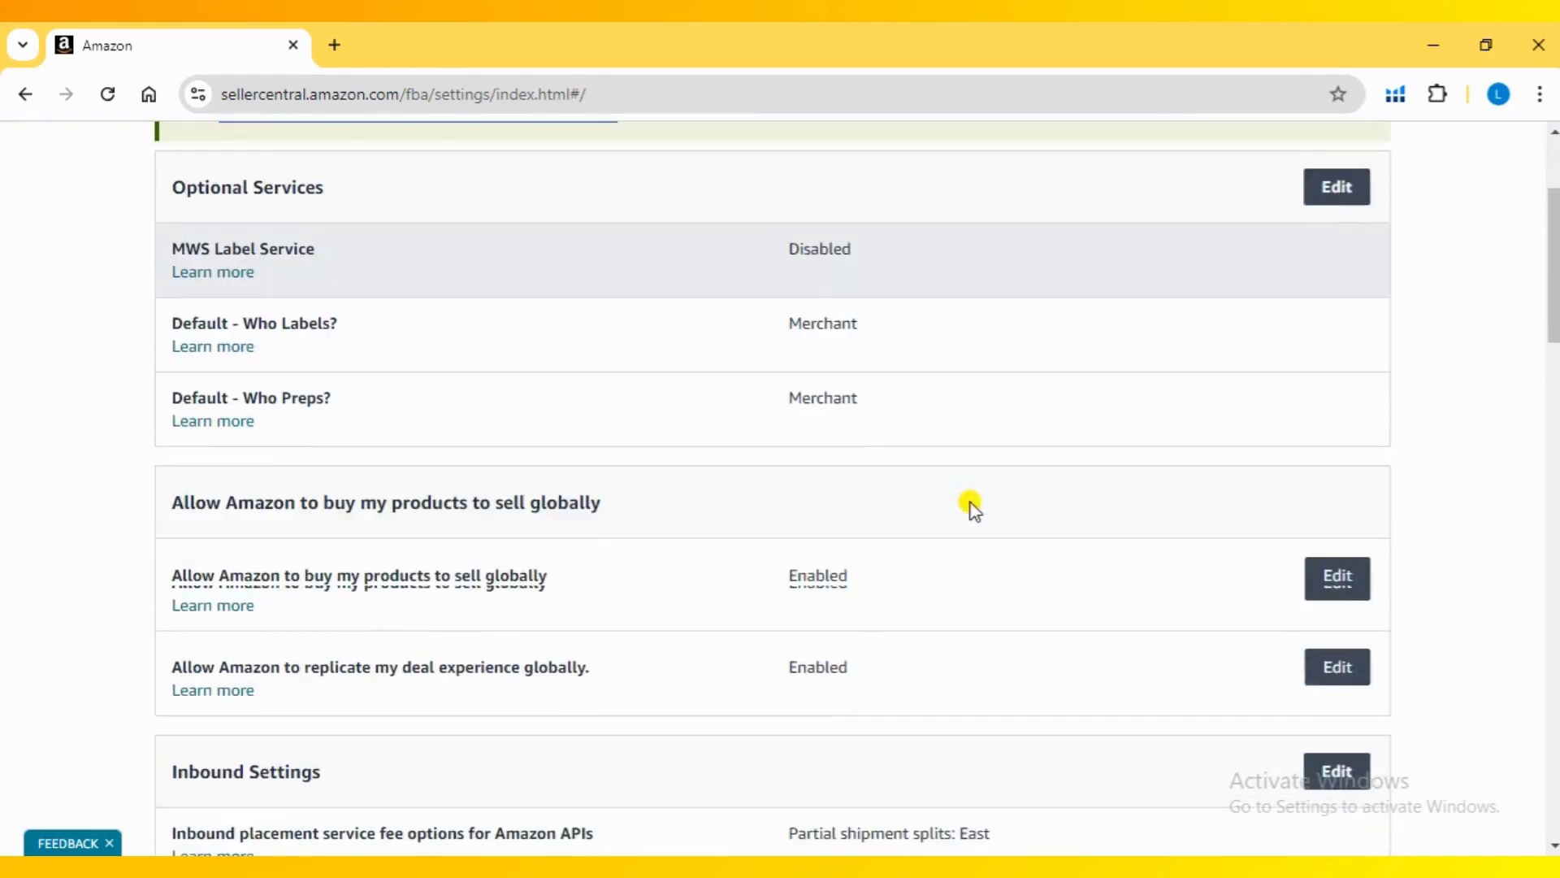
pyautogui.scroll(-3)
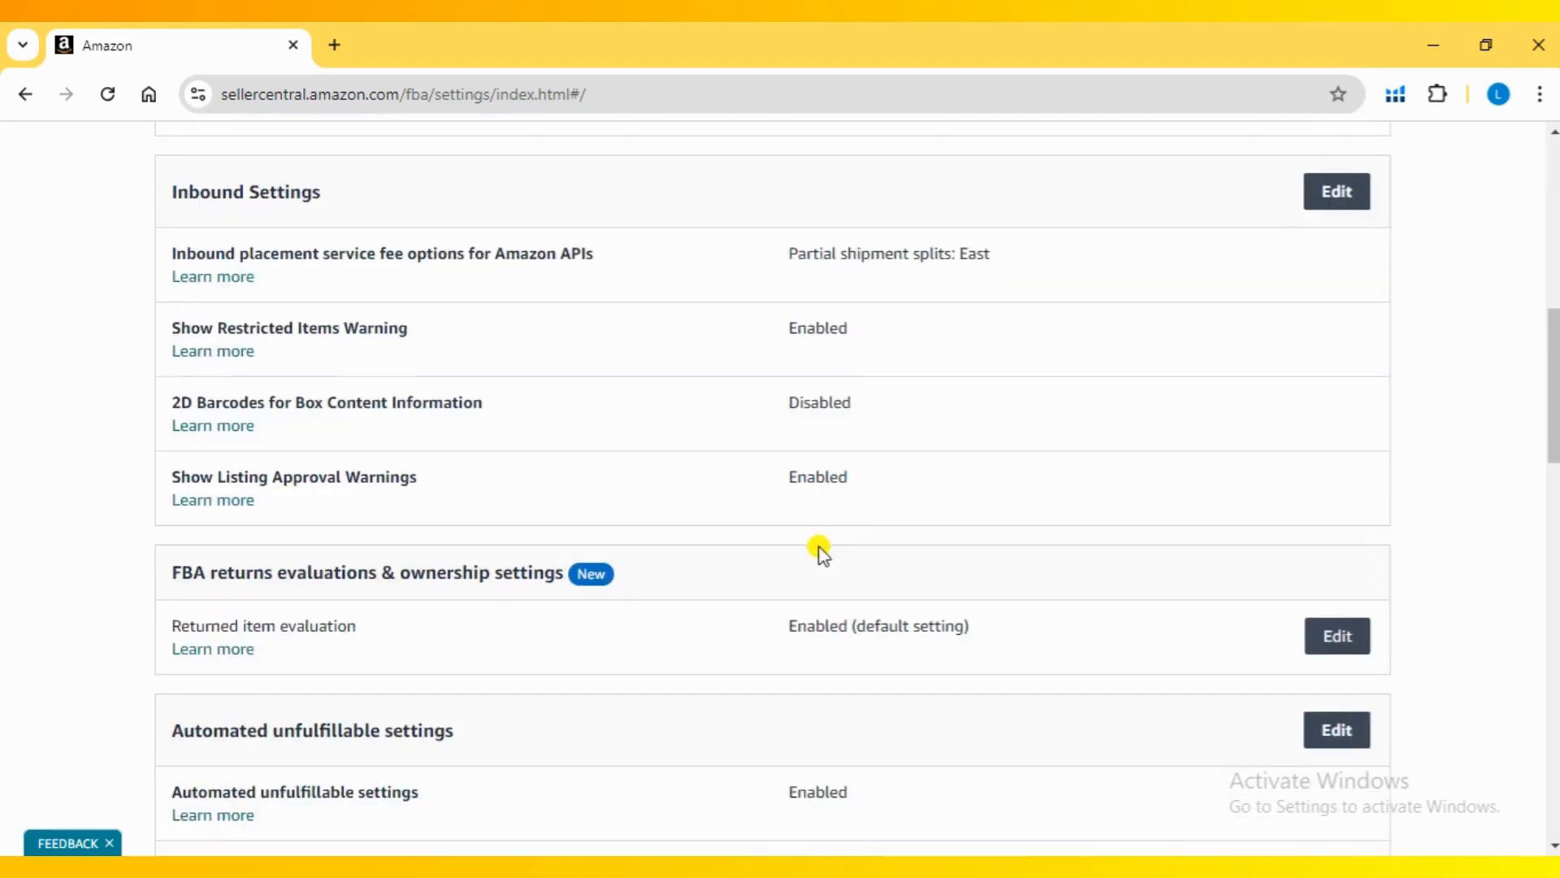
pyautogui.scroll(-3)
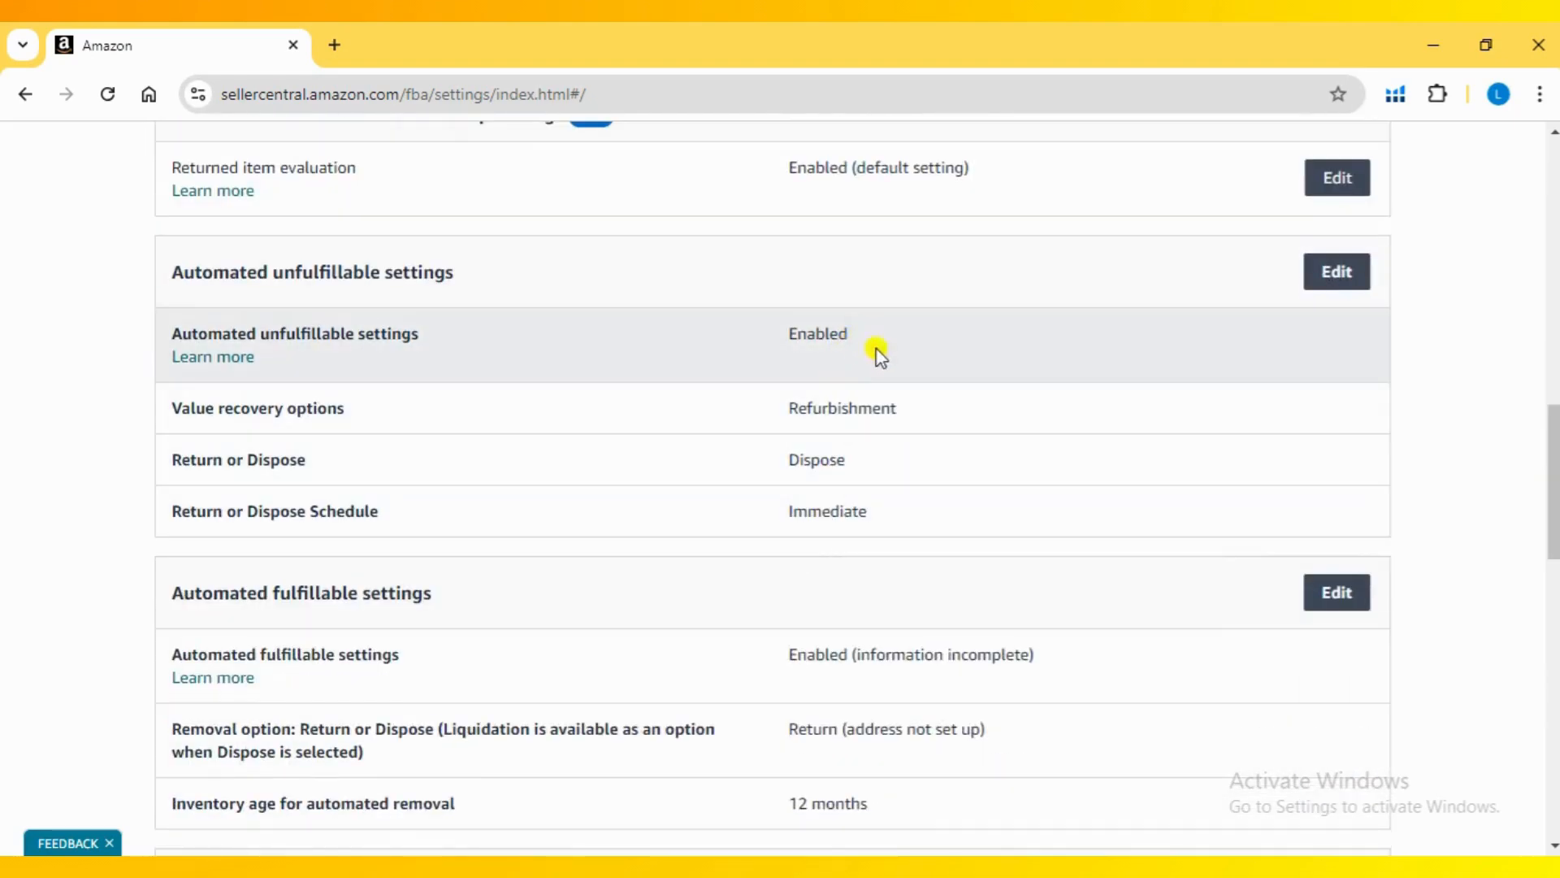
pyautogui.moveTo(902, 469)
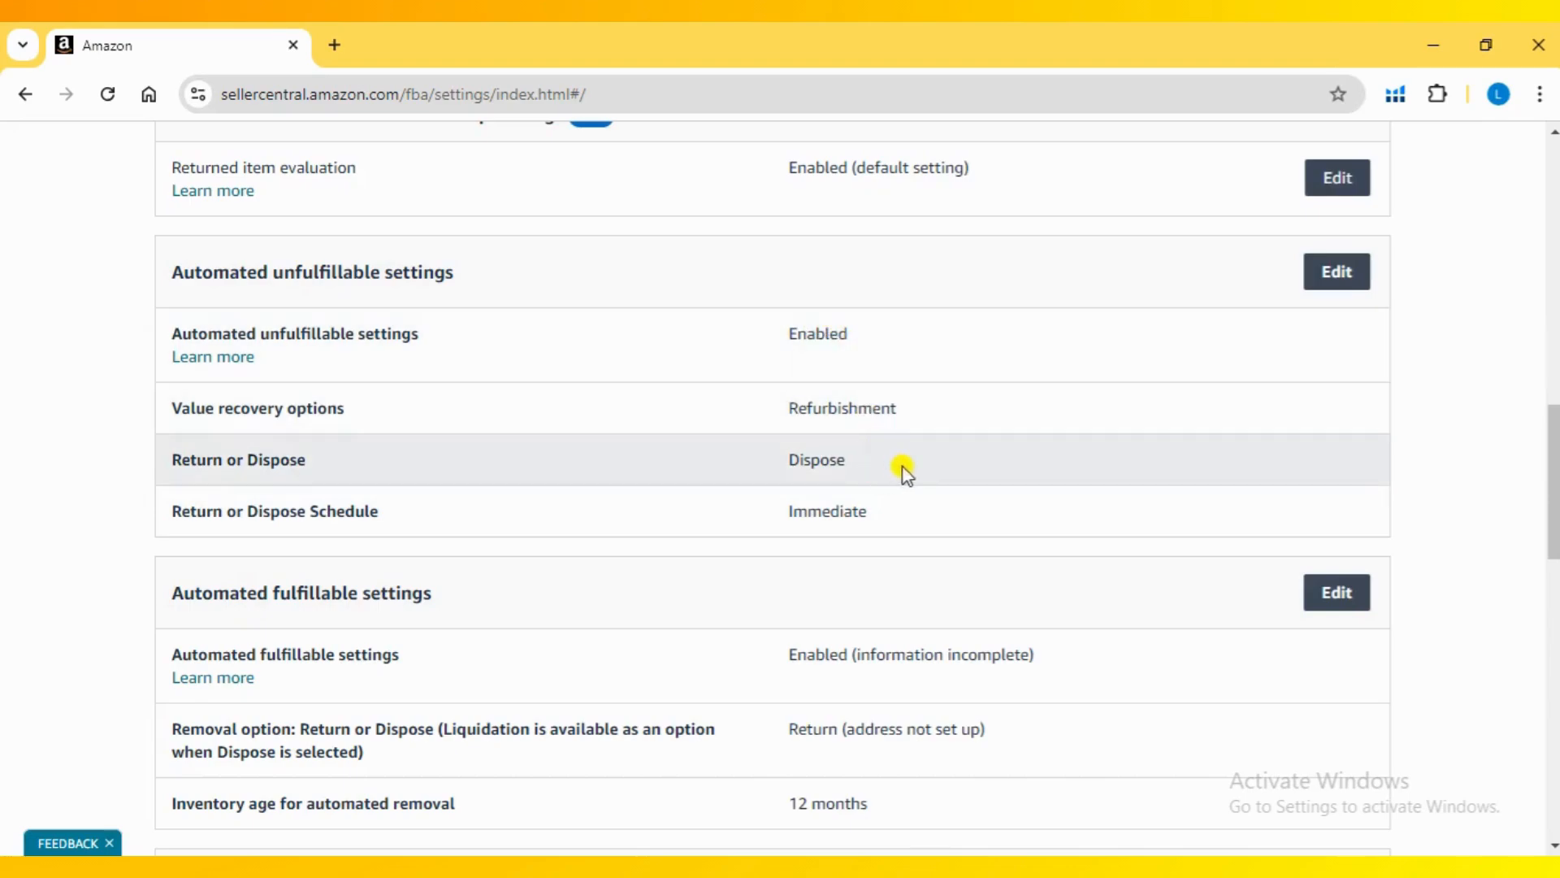
pyautogui.doubleClick(816, 458)
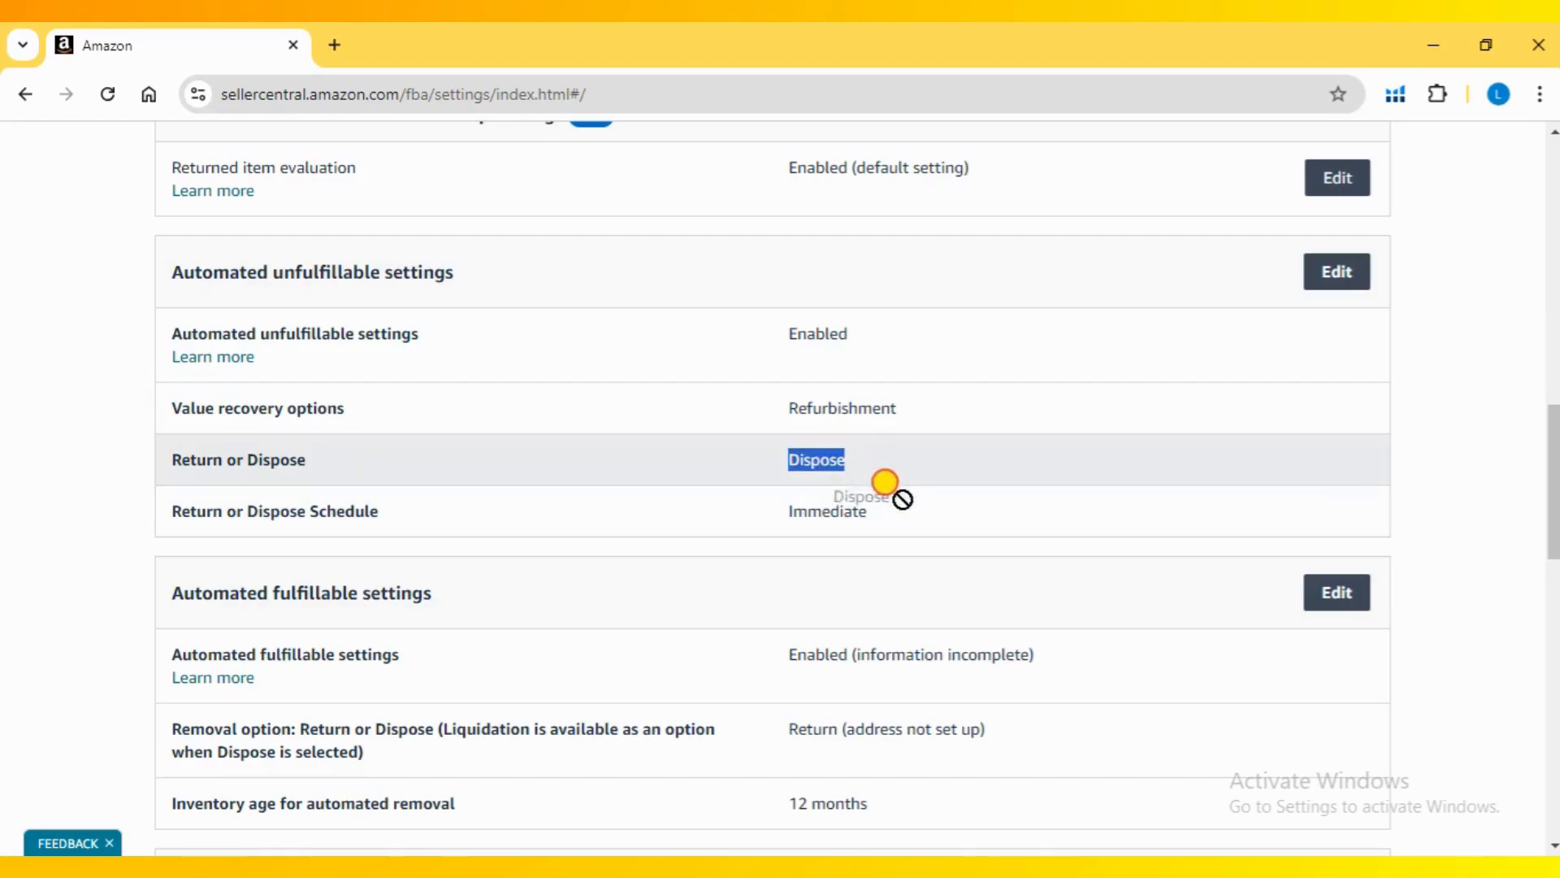
pyautogui.scroll(-3)
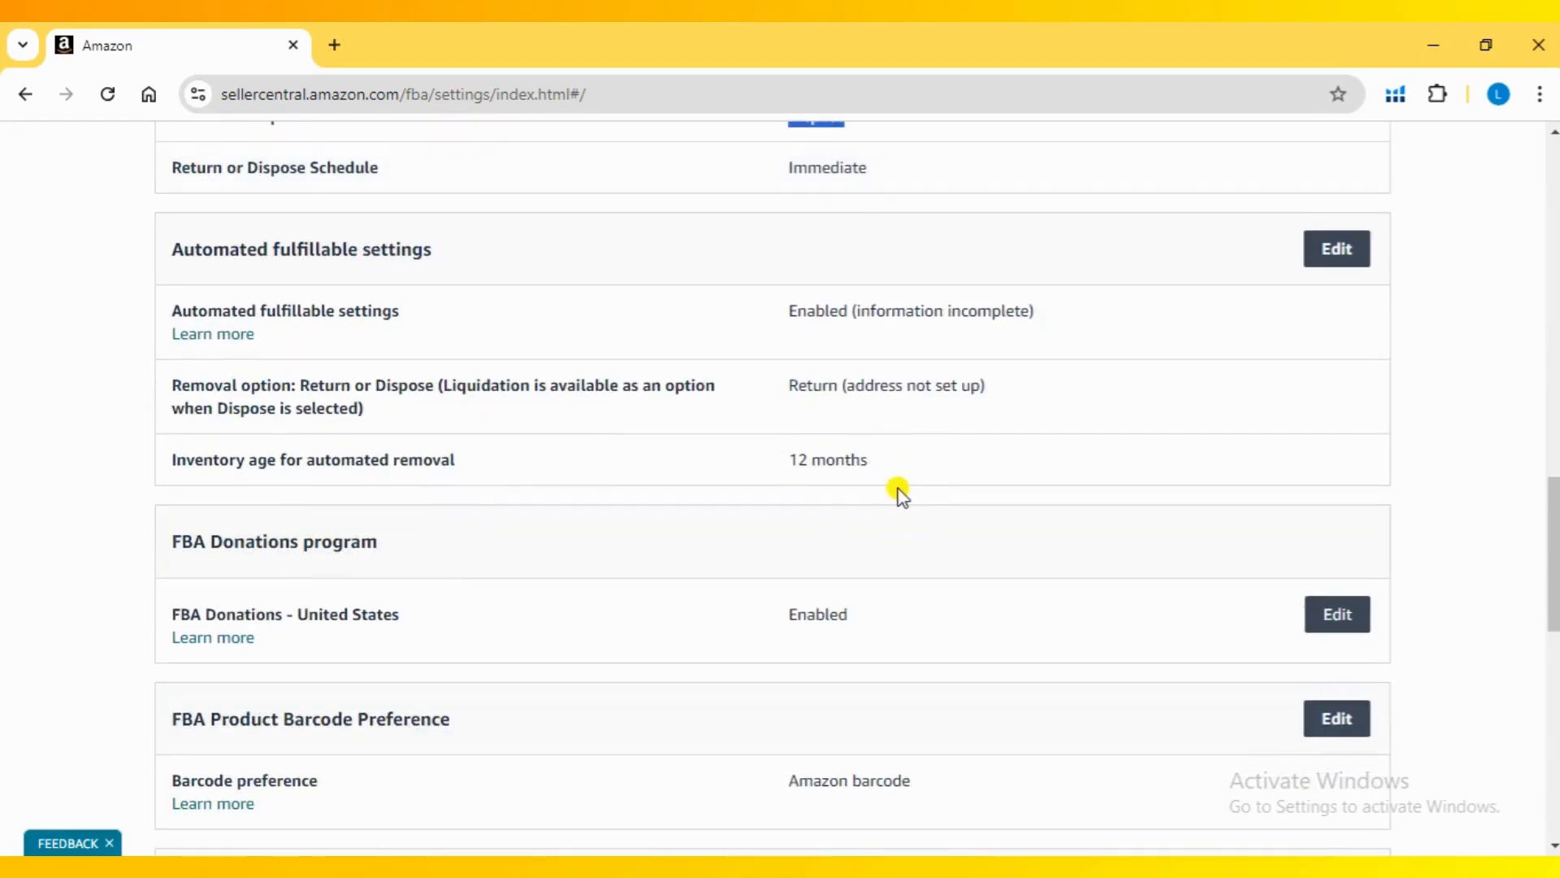
pyautogui.scroll(-3)
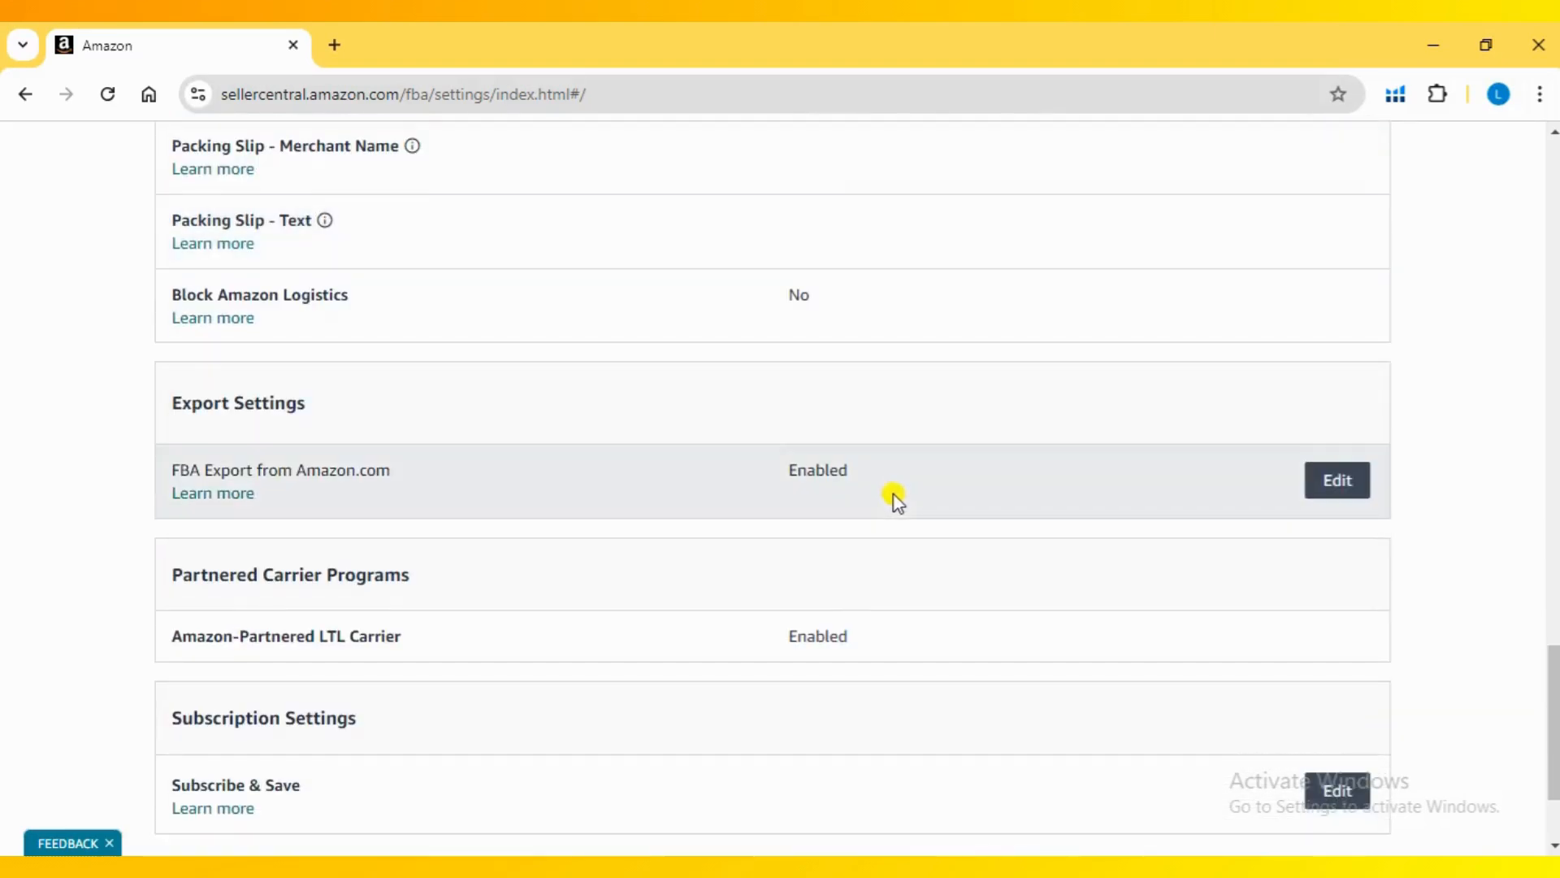
pyautogui.scroll(3)
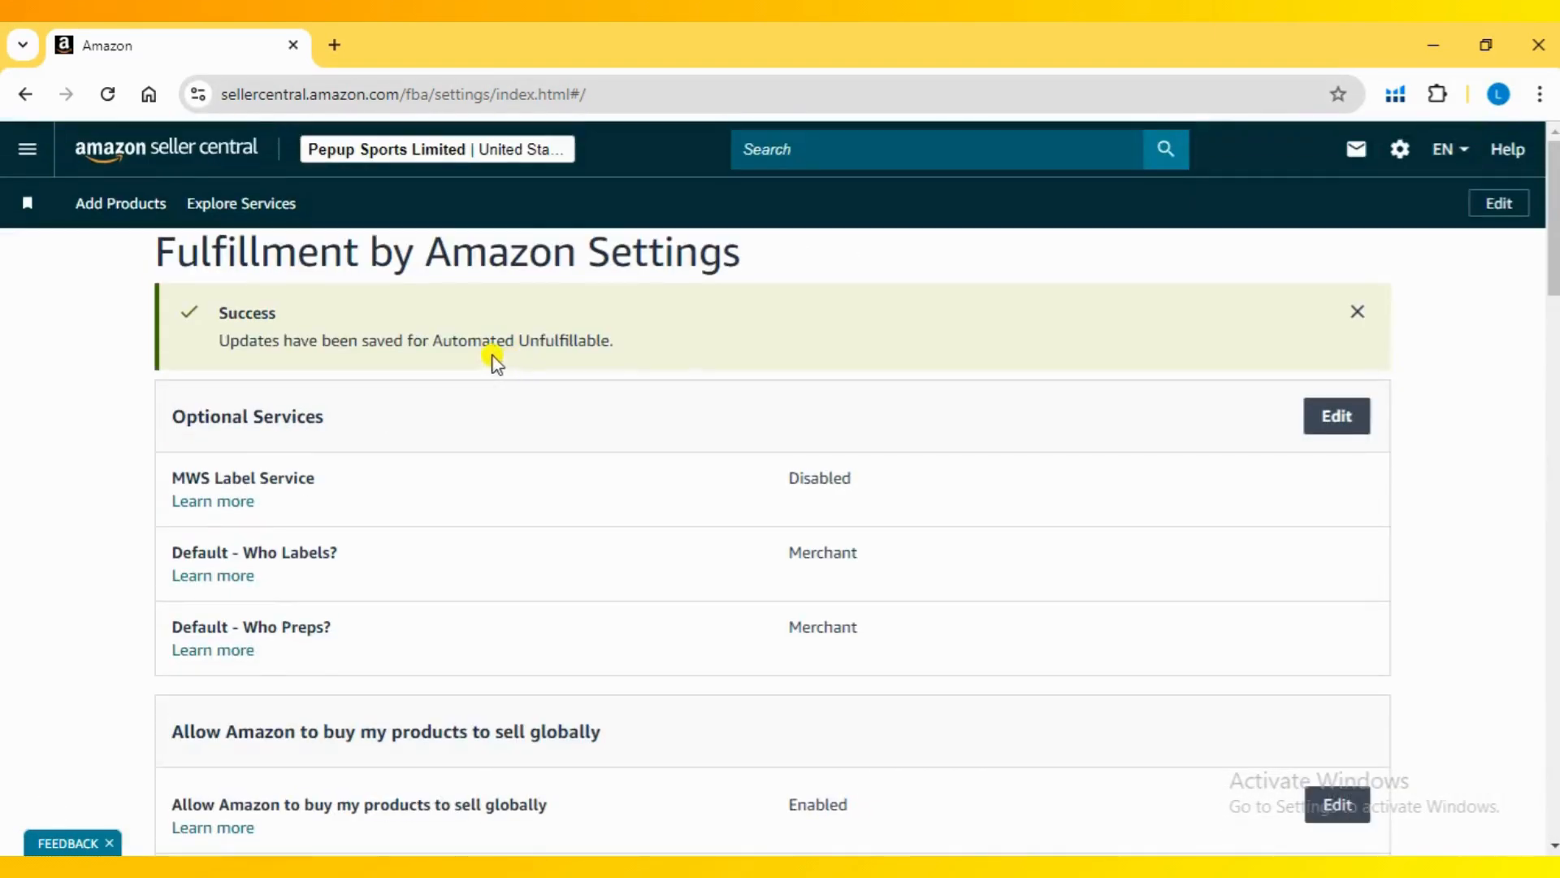